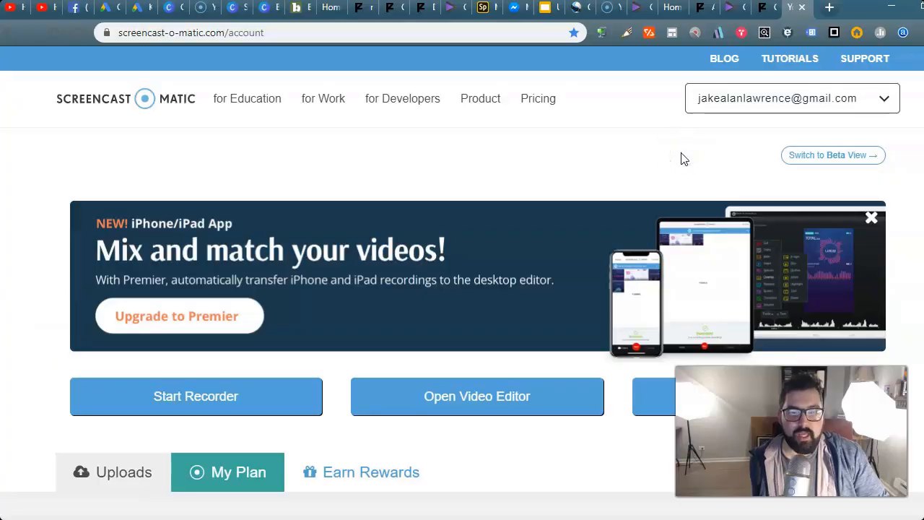
mouse_move(18, 36)
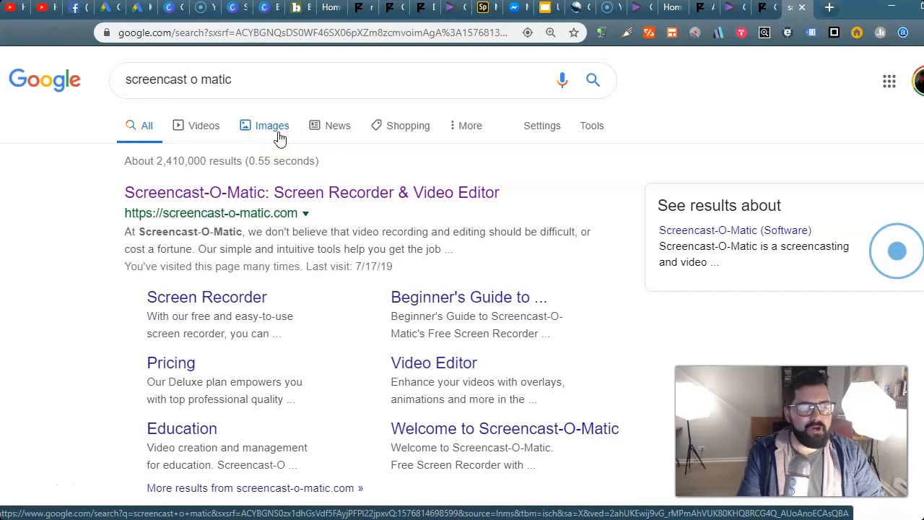
mouse_move(318, 192)
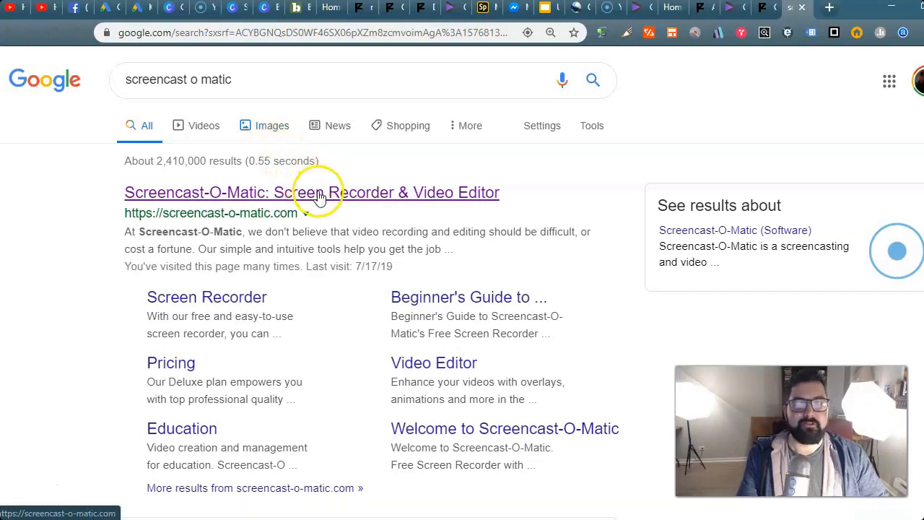
- Browse the Screencast-O-Matic site, then bring up the app's library of 59 saved recordings
left_click(311, 192)
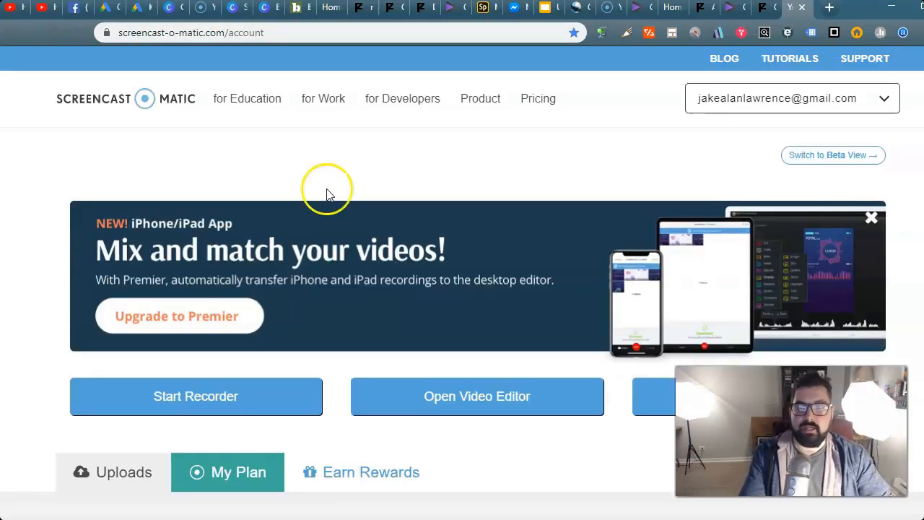
mouse_move(237, 313)
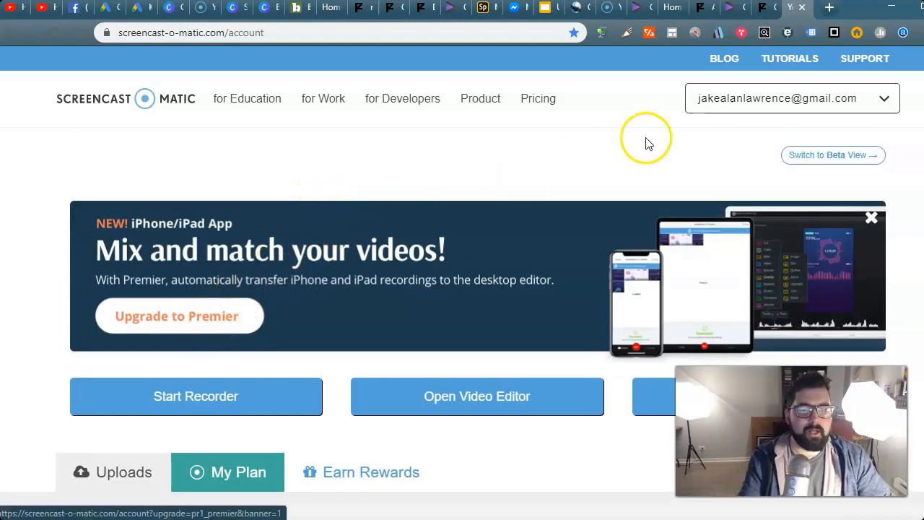
mouse_move(350, 267)
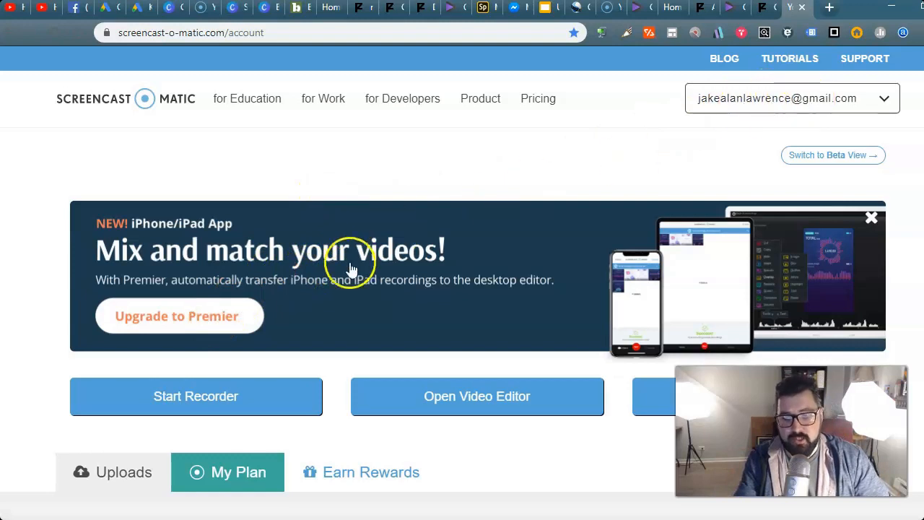
scroll("down", 3)
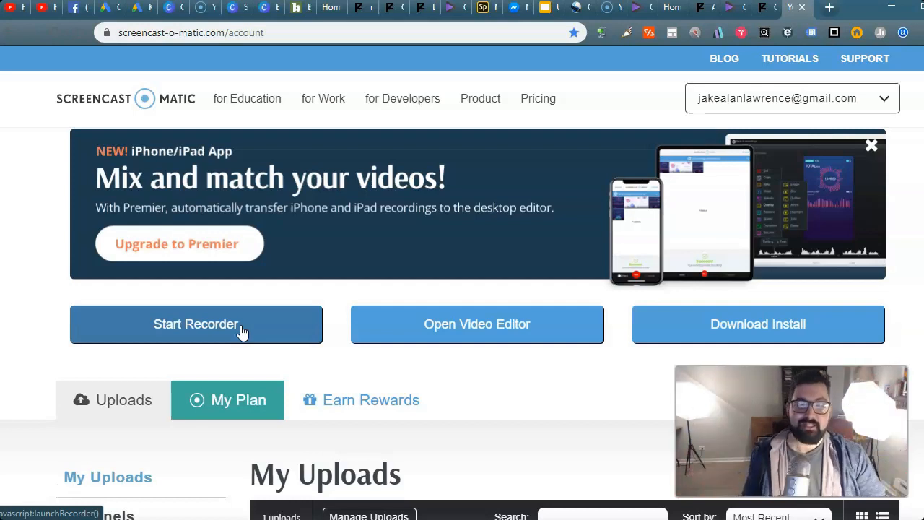
mouse_move(472, 359)
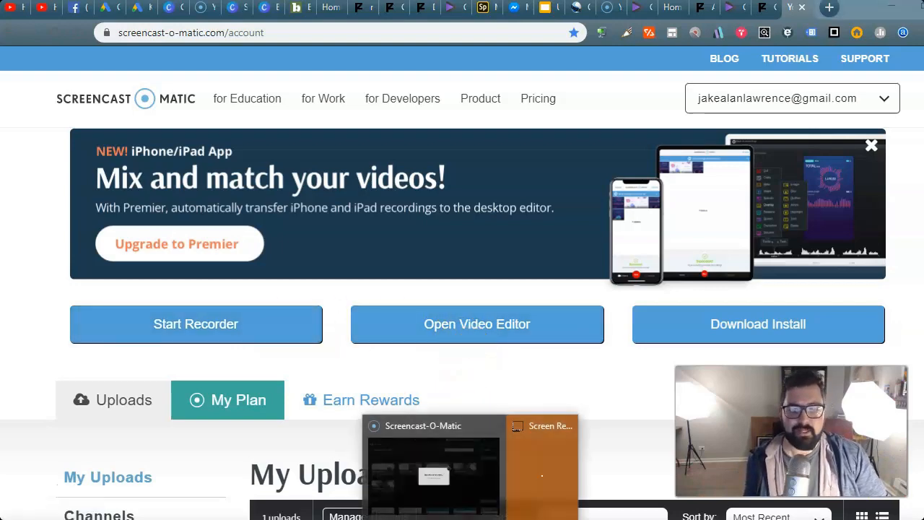
left_click(432, 469)
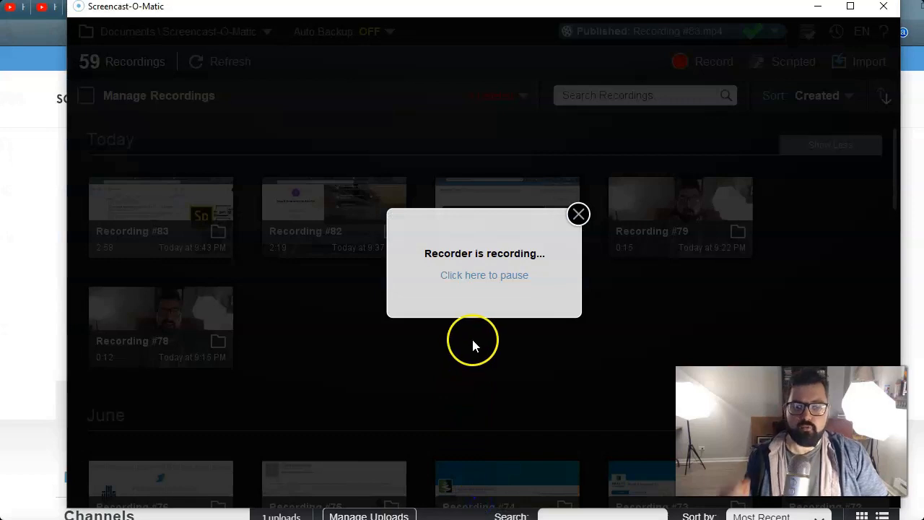
mouse_move(361, 325)
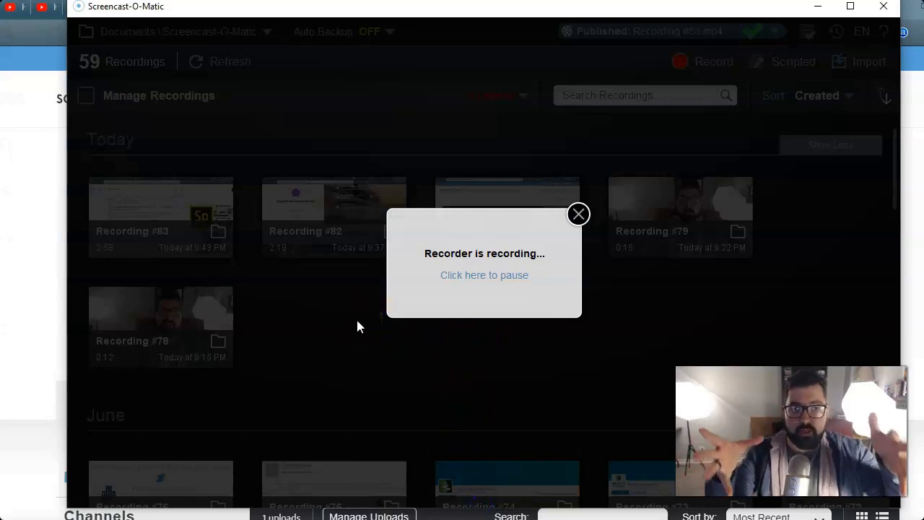
mouse_move(476, 330)
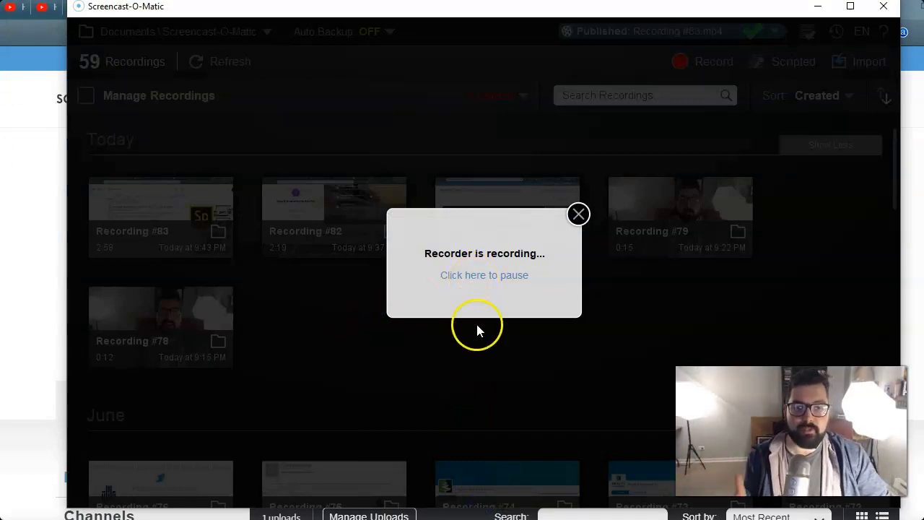
mouse_move(205, 229)
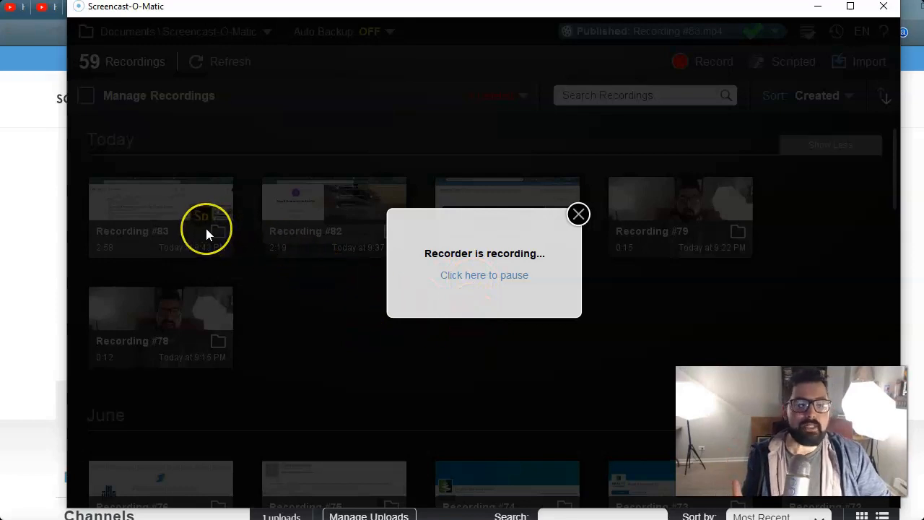
mouse_move(210, 232)
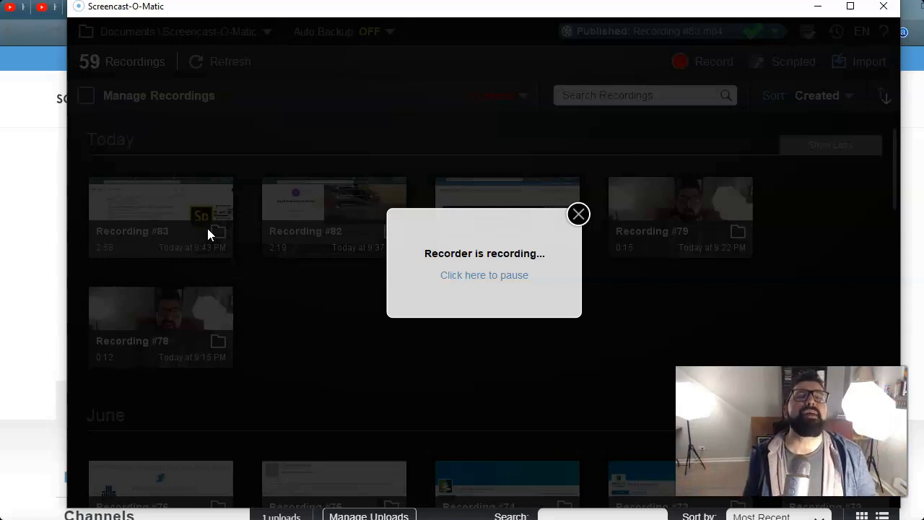
mouse_move(60, 466)
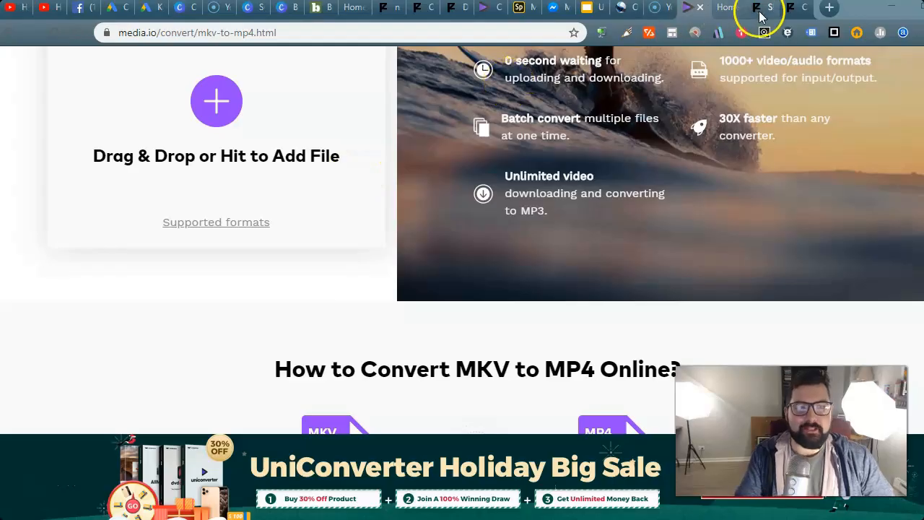
- Reach the Panzoid home page through a Google search for 'panzoid'
left_click(758, 8)
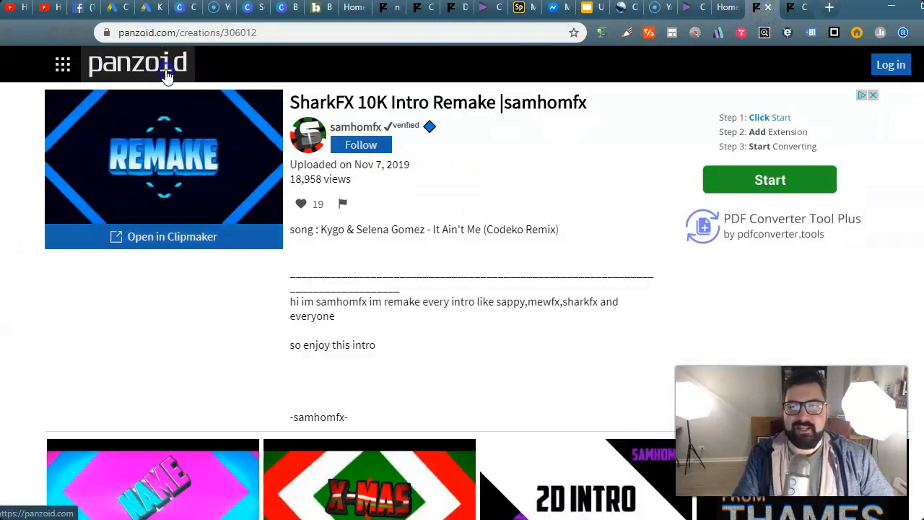
left_click(137, 63)
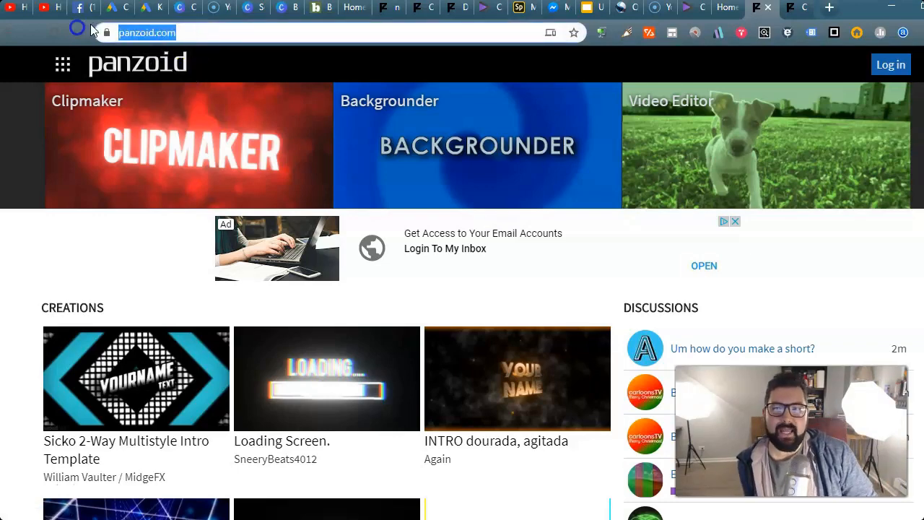
type("google.com")
type("pan")
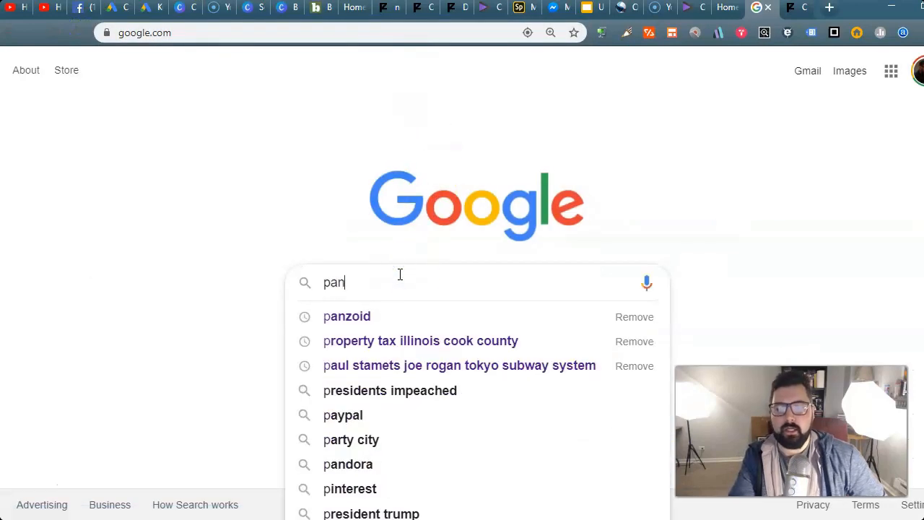
left_click(346, 317)
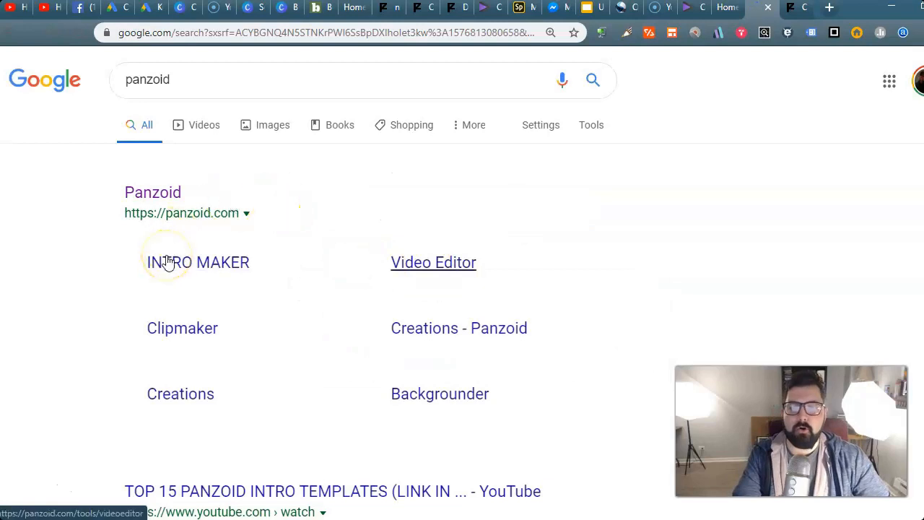
left_click(152, 192)
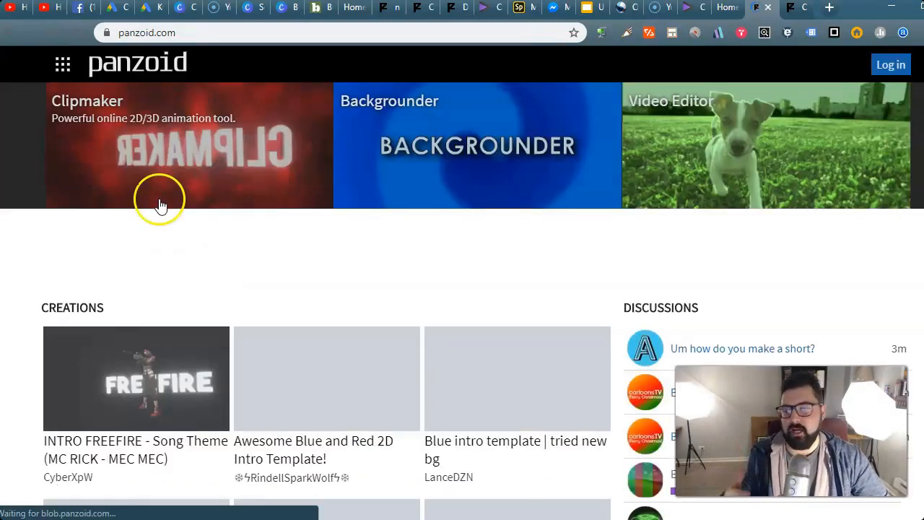
- Load the Awesome Blue and Red 2D Intro Template into Clipmaker and play its NAME intro
scroll("down", 3)
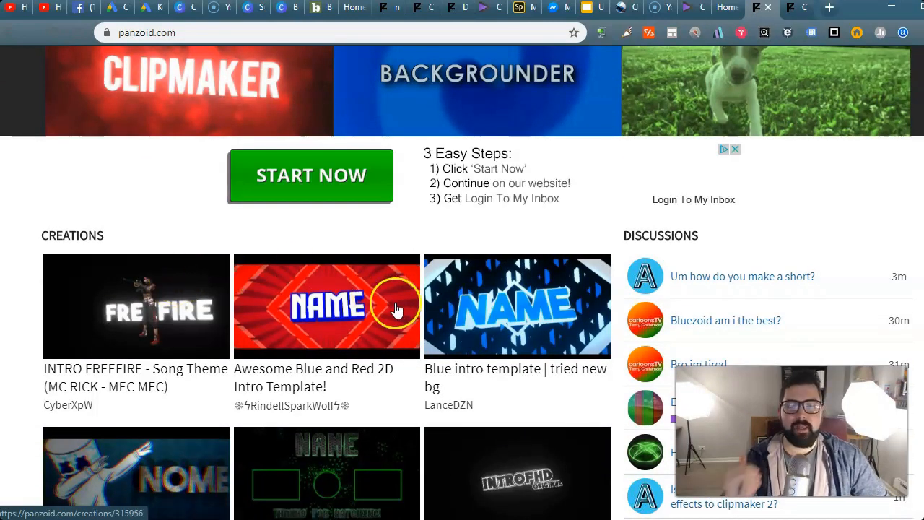
scroll("down", 3)
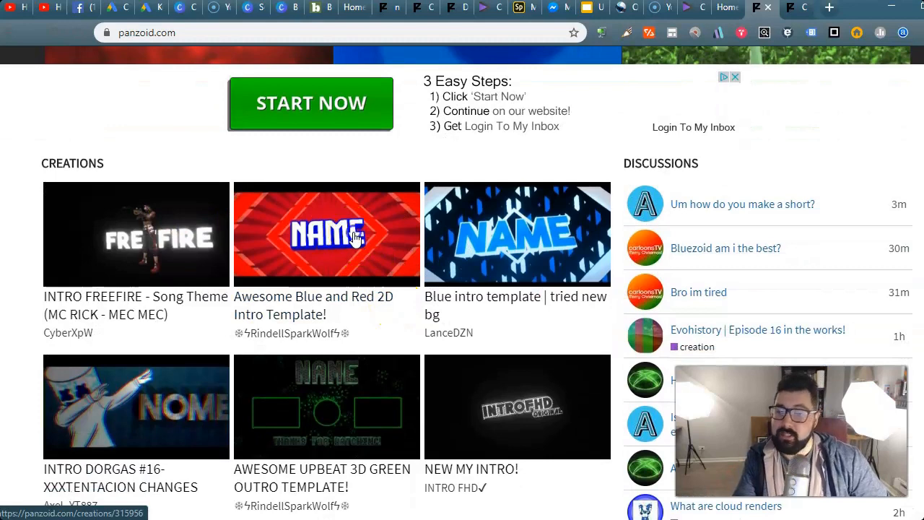
left_click(327, 234)
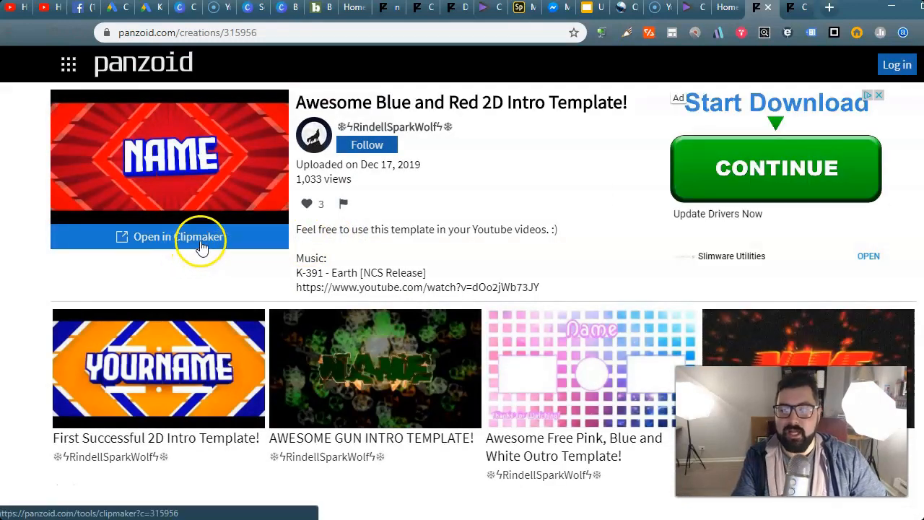
left_click(169, 237)
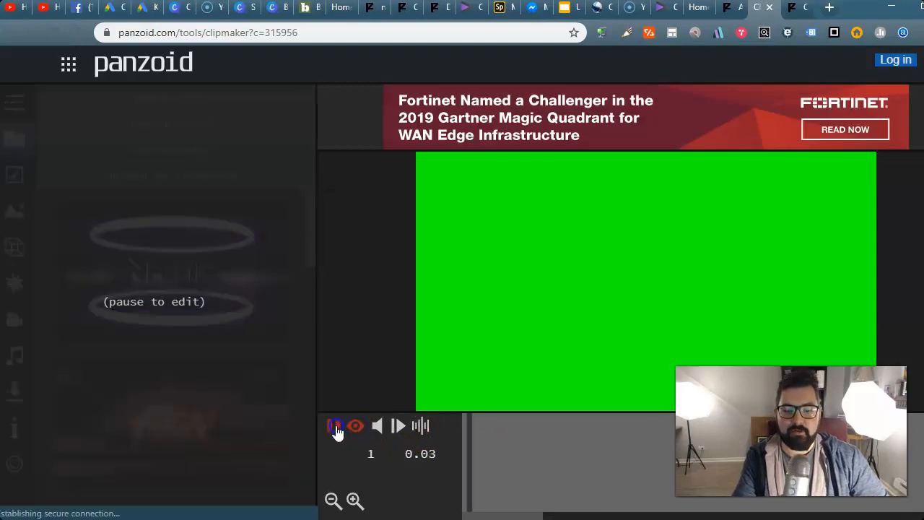
left_click(335, 425)
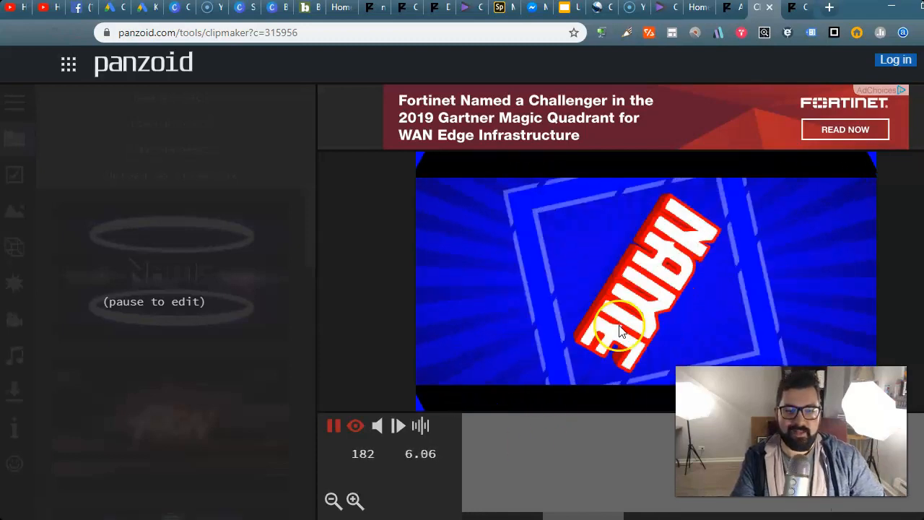
mouse_move(549, 343)
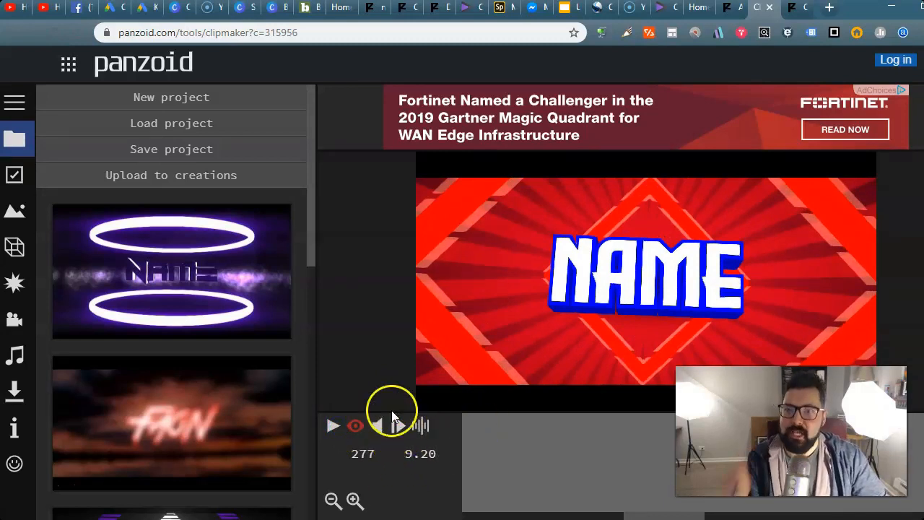
- Change the Name 3D text object from NAME to 'Jake'
left_click(14, 248)
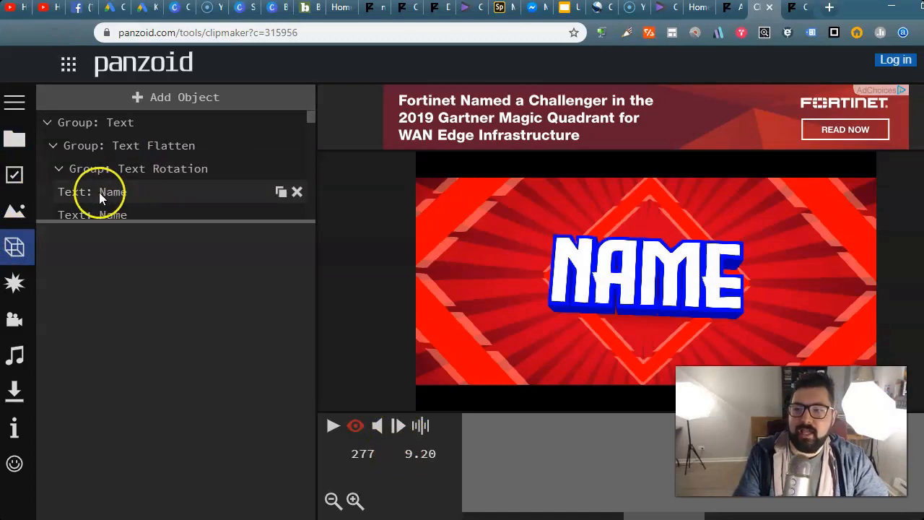
left_click(101, 191)
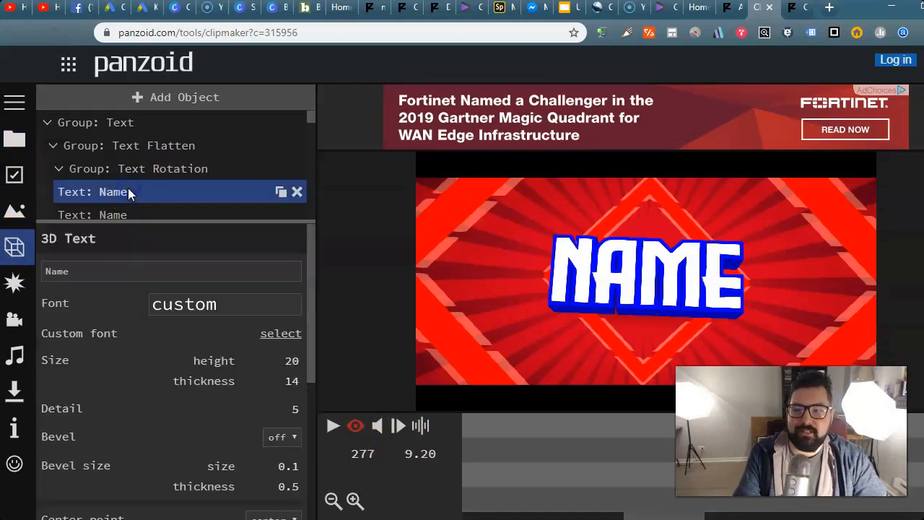
type("Jake")
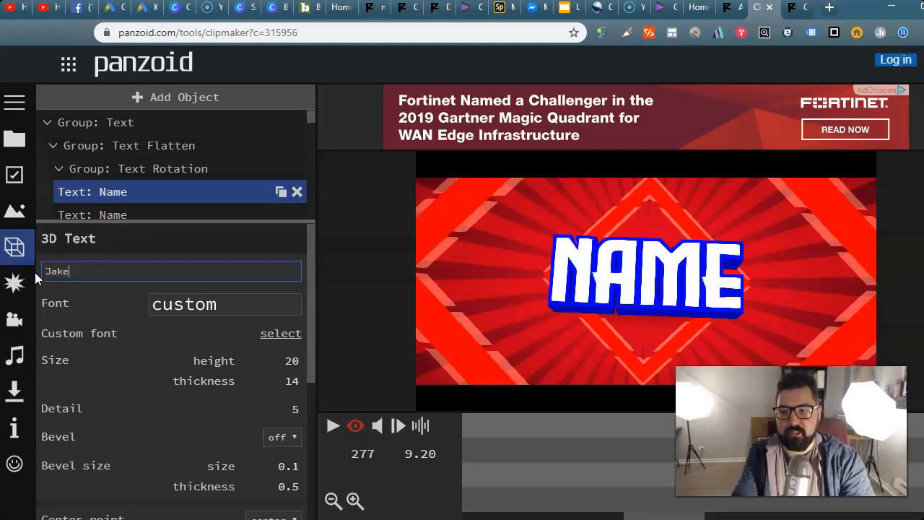
left_click(91, 214)
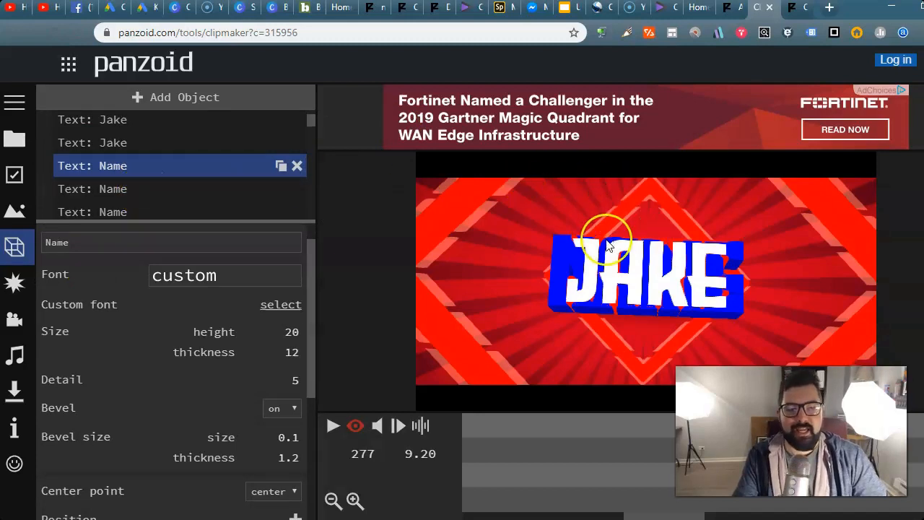
mouse_move(650, 260)
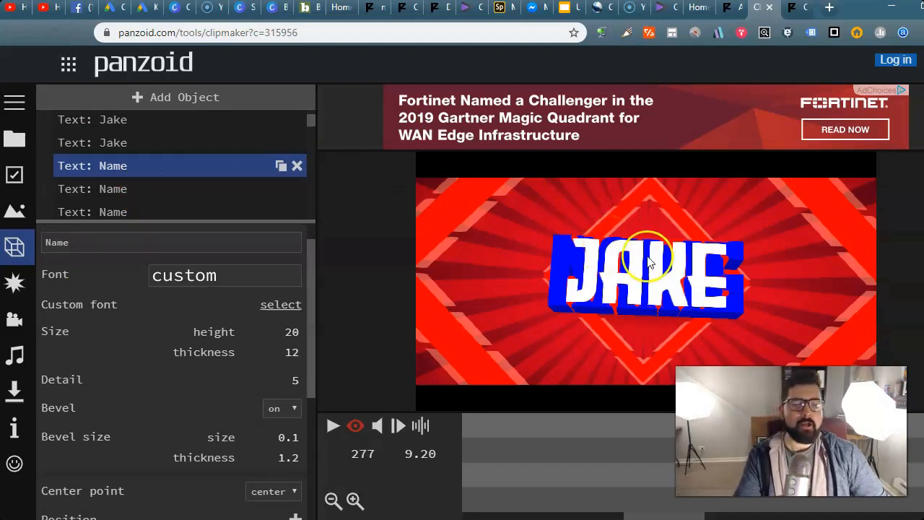
mouse_move(642, 269)
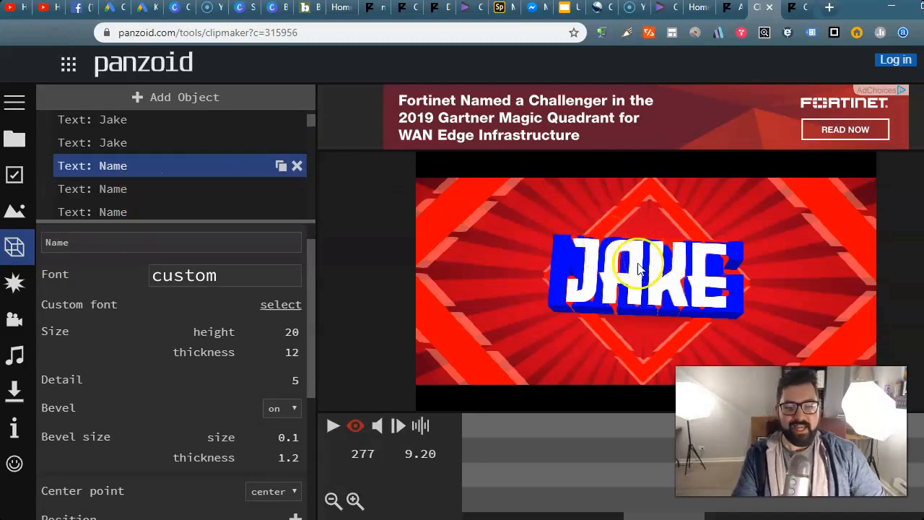
- Show the 'Download your video' panel with balanced mode and MKV format options
left_click(14, 390)
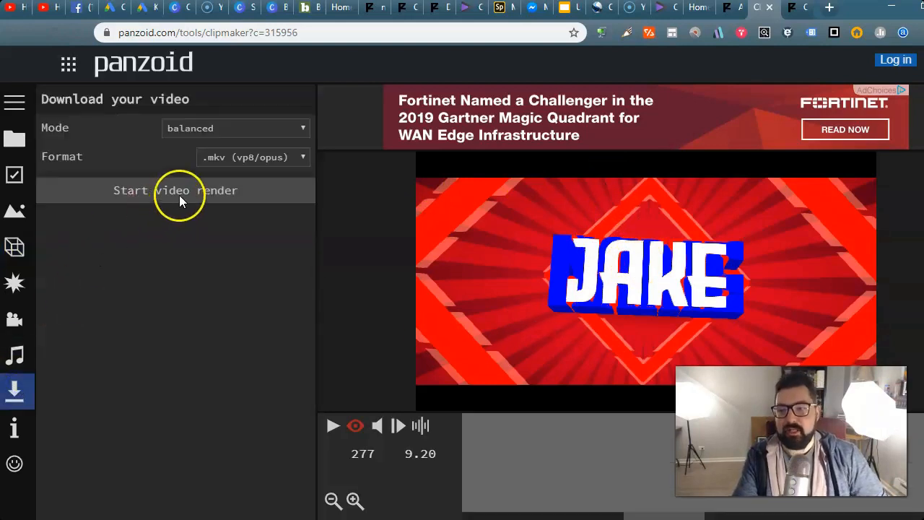
mouse_move(184, 180)
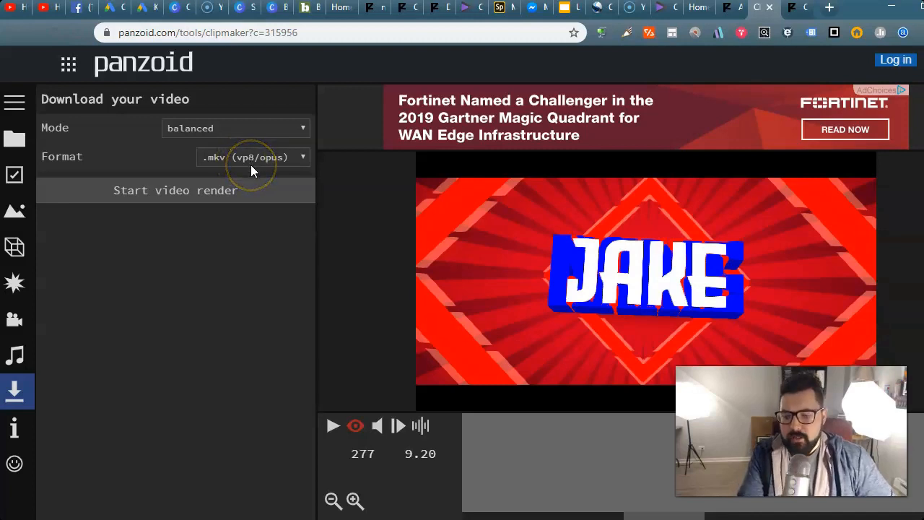
mouse_move(253, 173)
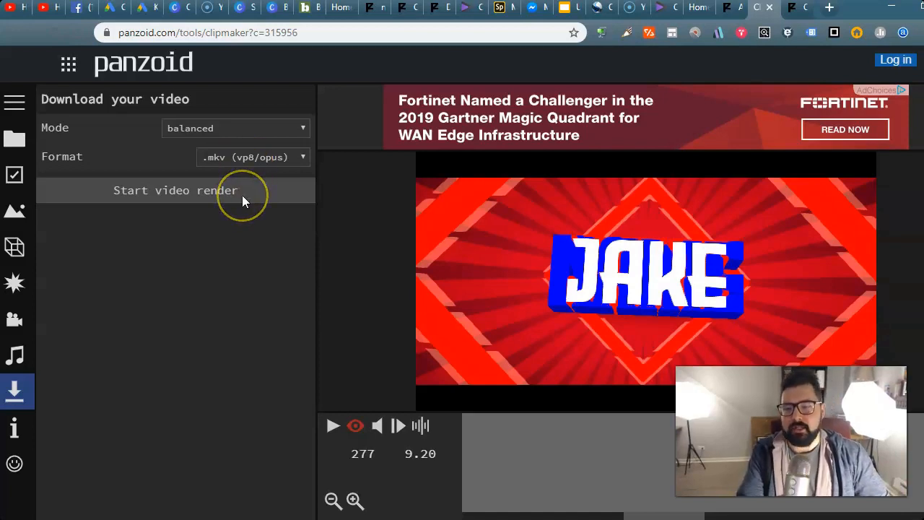
mouse_move(698, 7)
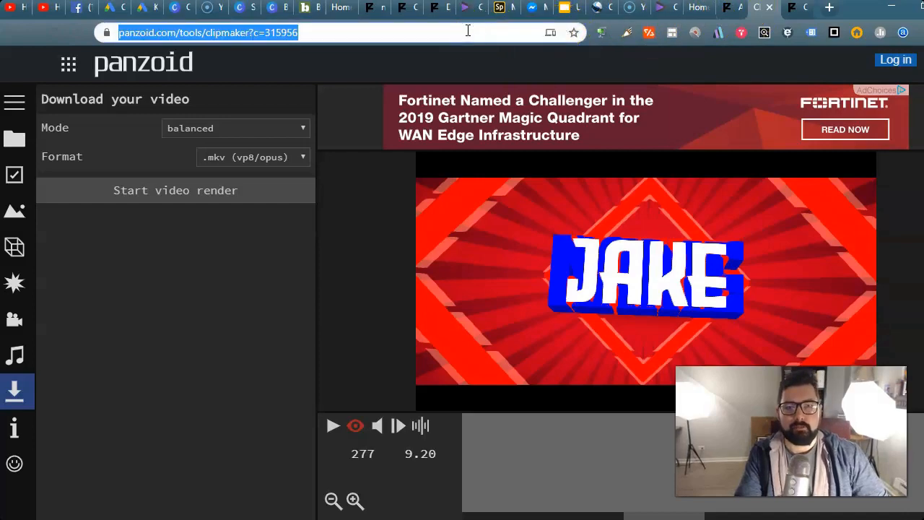
- Search Google for 'mkv to mp4 converter' and scroll through the converter results
type("google.com")
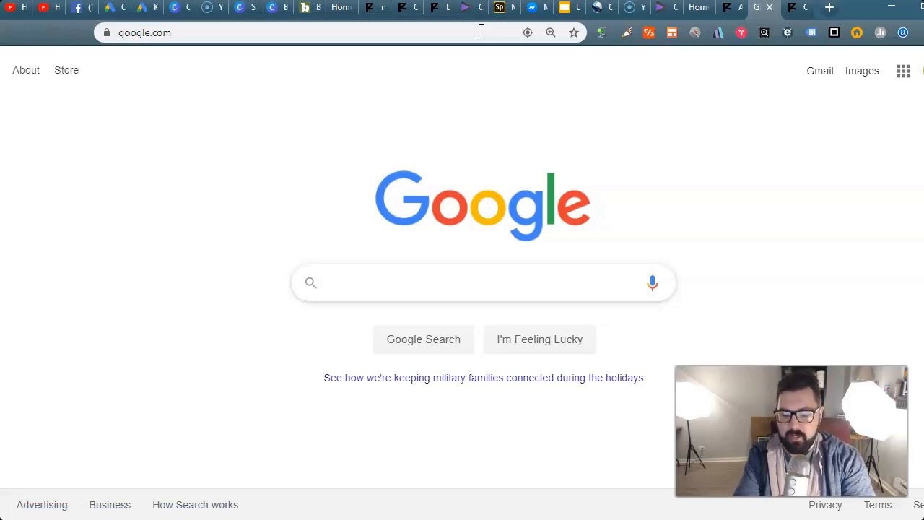
type("mkv to mp4 c")
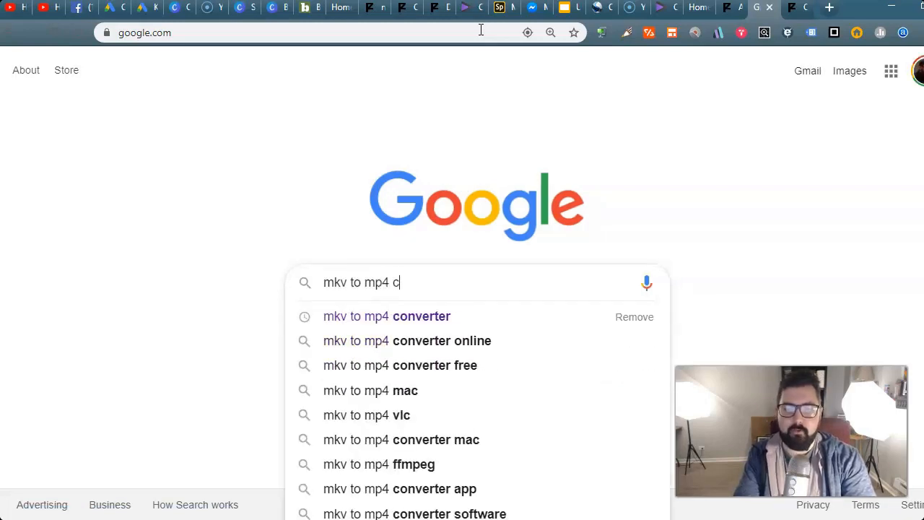
left_click(386, 316)
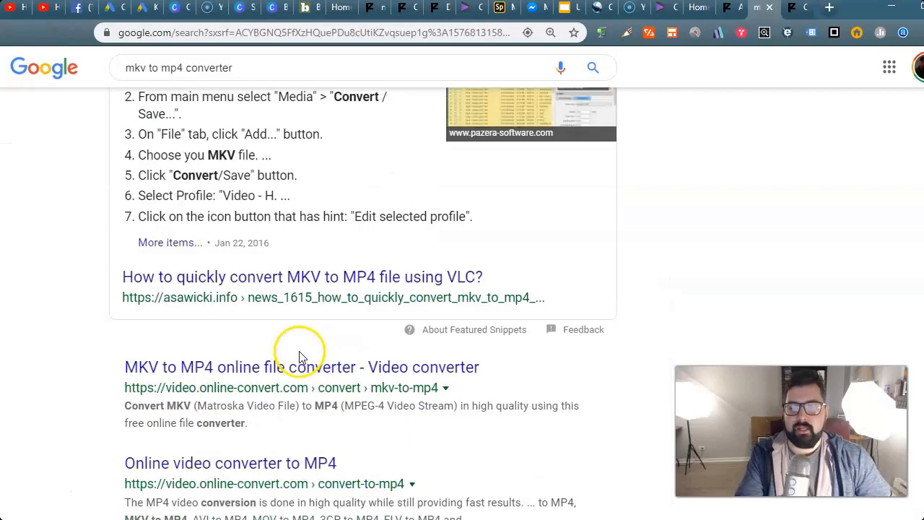
scroll("down", 3)
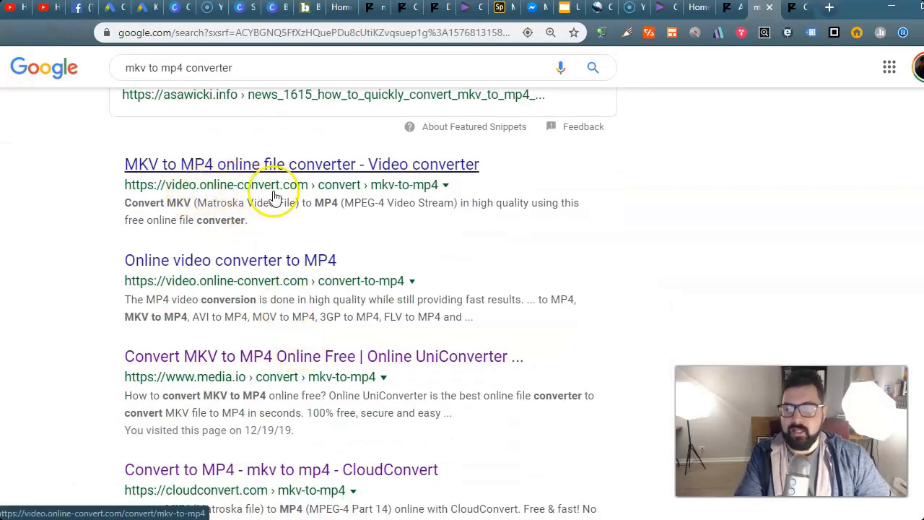
mouse_move(293, 226)
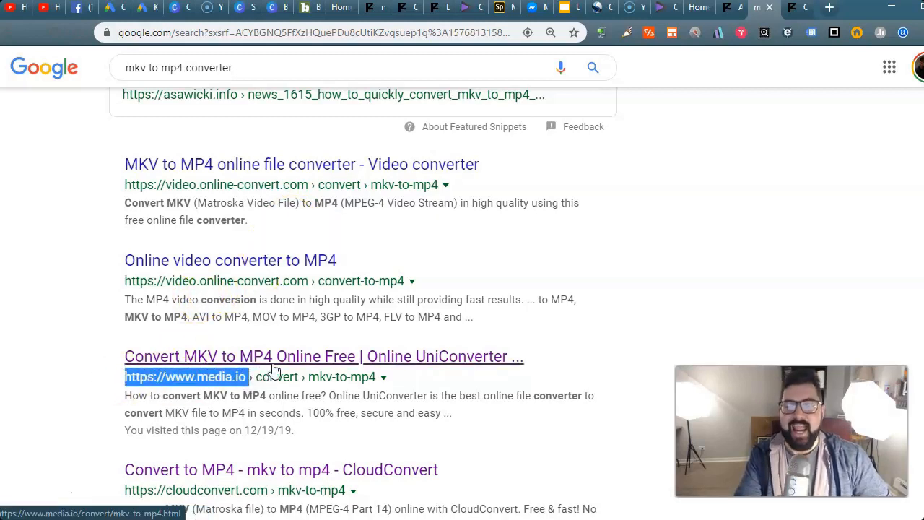
- Open media.io's 'Convert MKV to MP4 Online Free' page and scroll down it
left_click(323, 356)
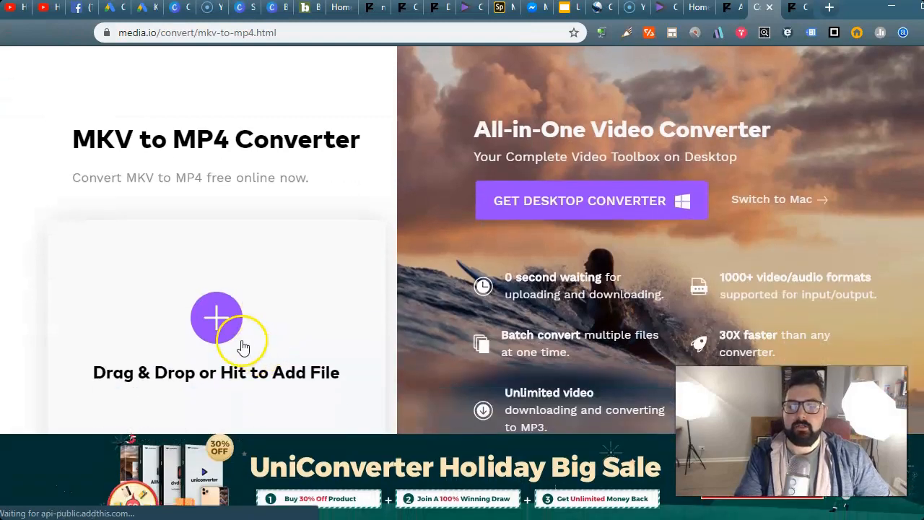
scroll("down", 3)
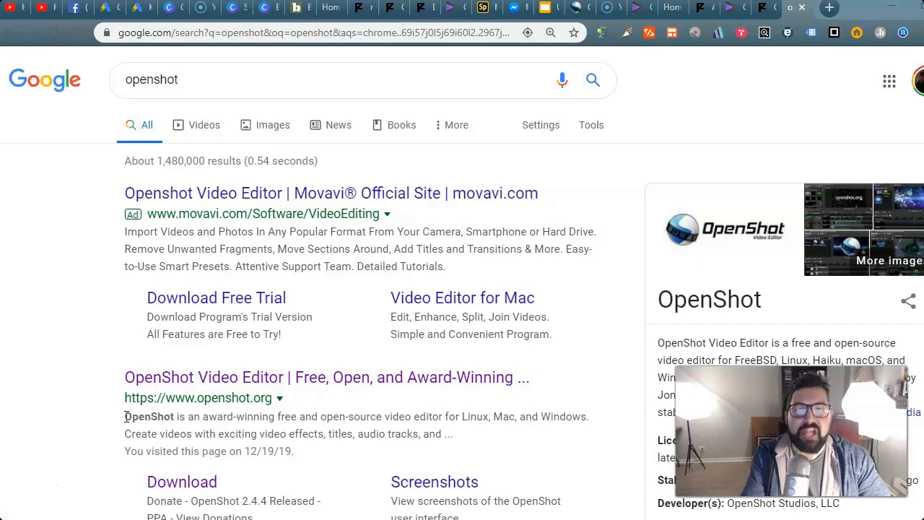
- Visit and scroll openshot.org, then bring up the OpenShot editor's untitled project
left_click(326, 377)
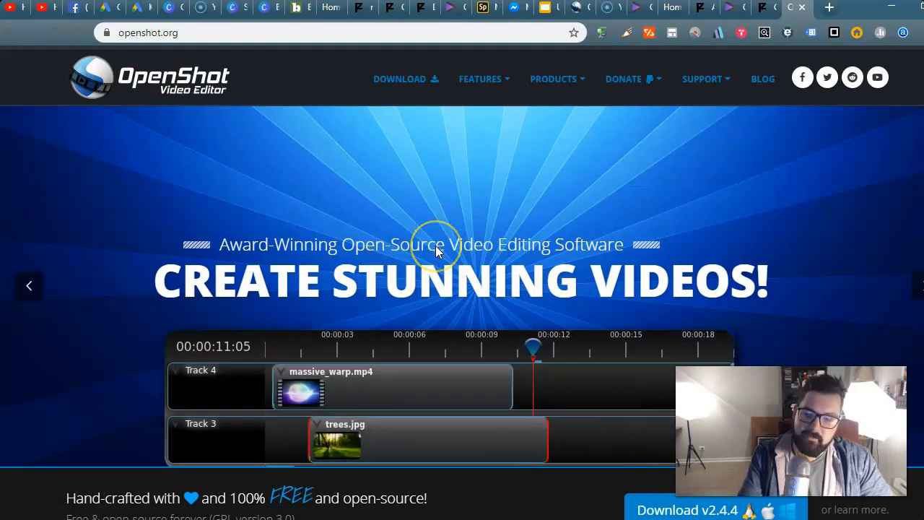
scroll("down", 3)
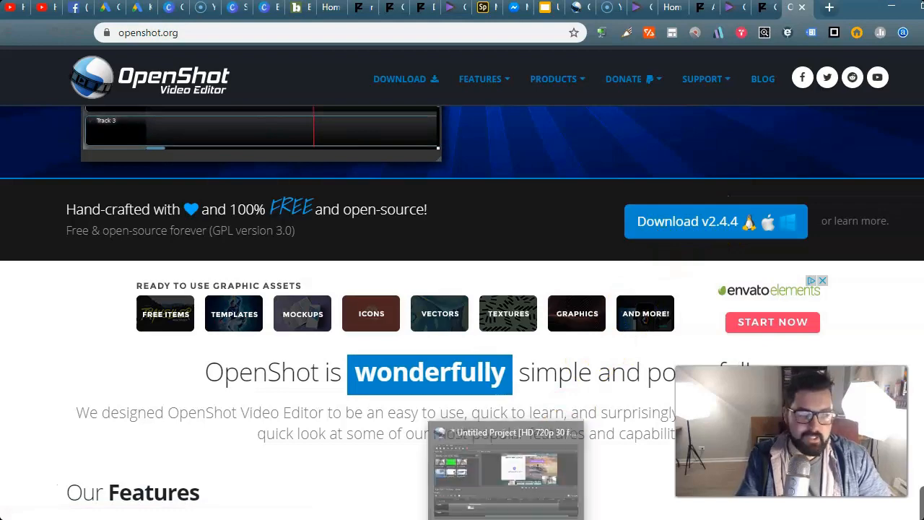
left_click(505, 470)
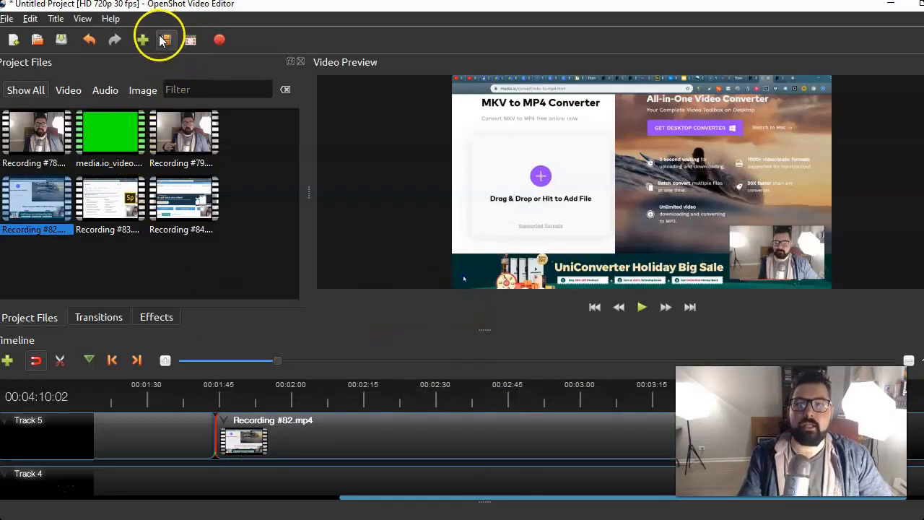
mouse_move(143, 39)
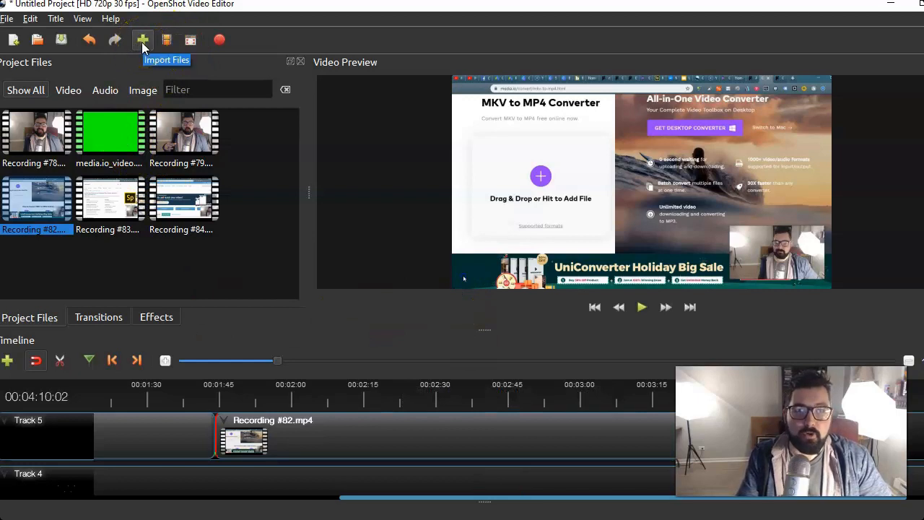
mouse_move(49, 137)
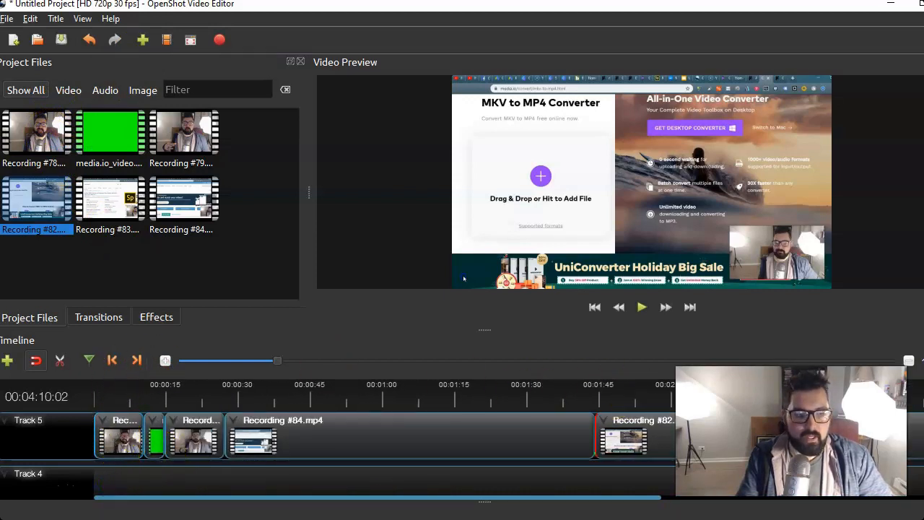
- Play Recording #82 in the timeline from about 2:05, pausing near 2:20
scroll("right", 3)
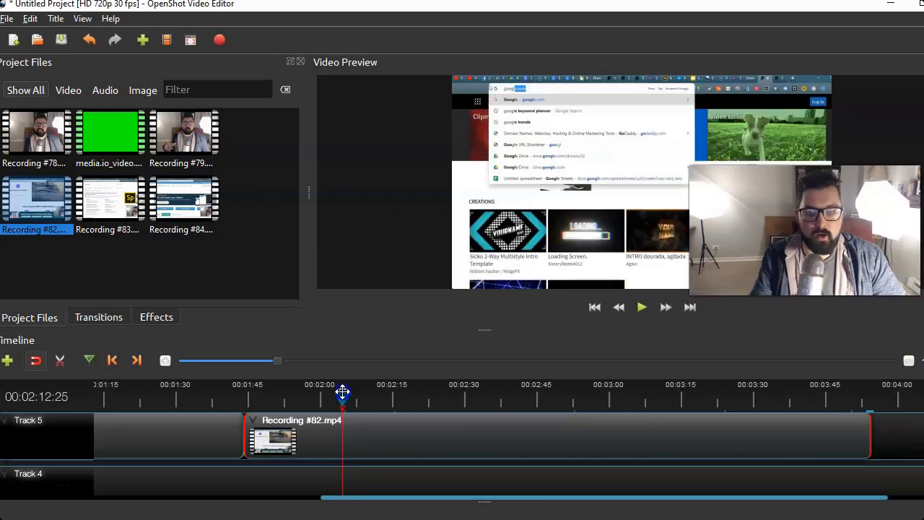
left_click(641, 307)
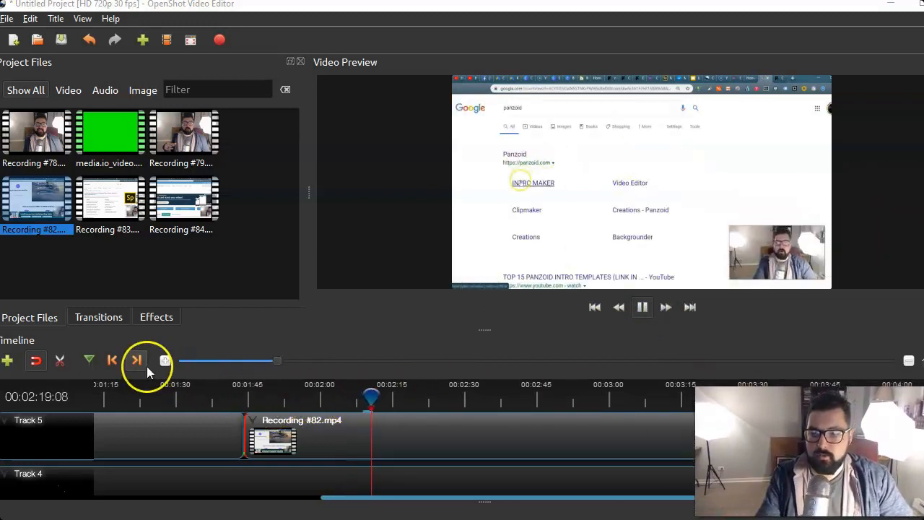
left_click(642, 307)
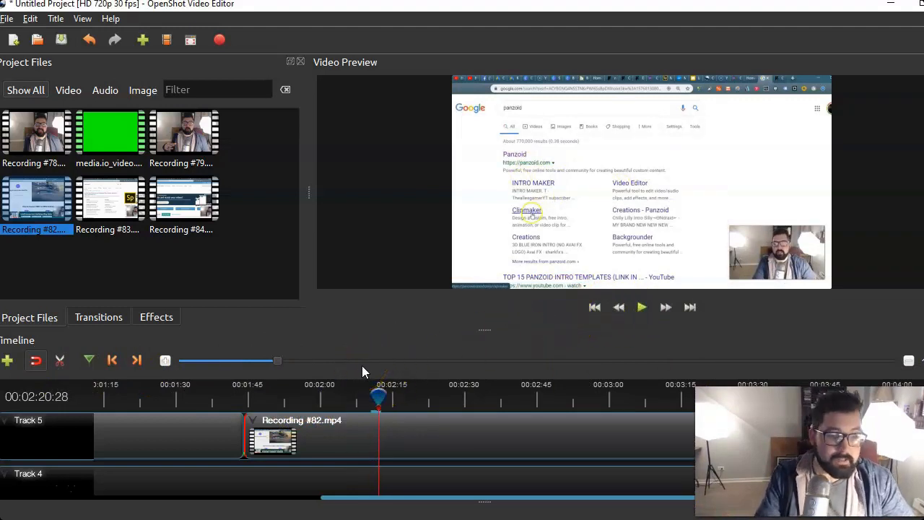
right_click(273, 433)
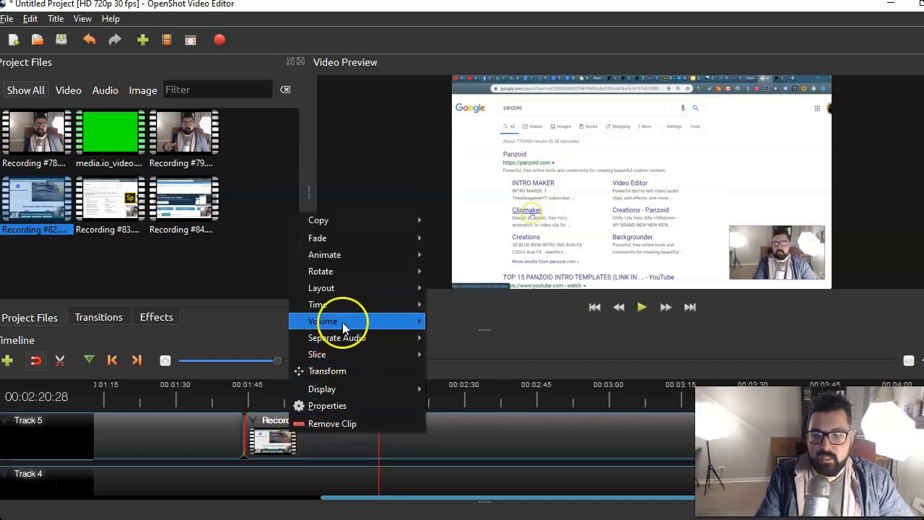
mouse_move(354, 238)
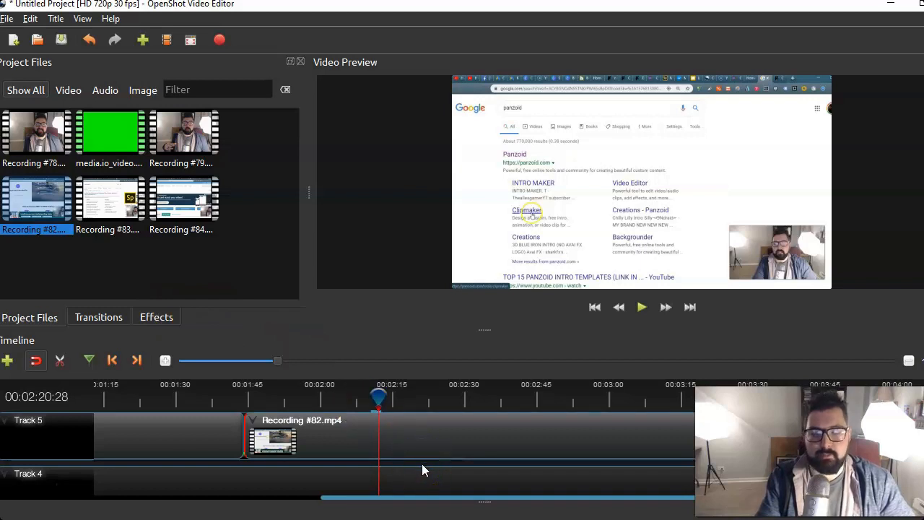
mouse_move(439, 491)
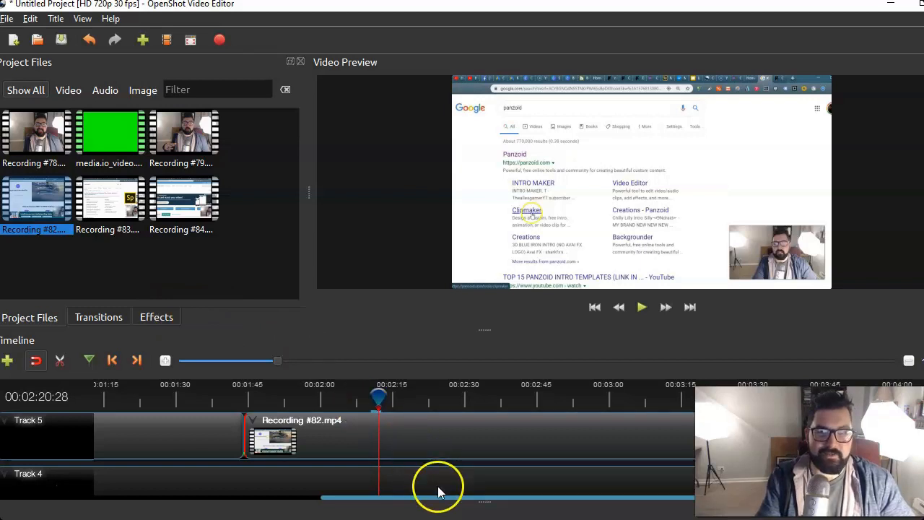
mouse_move(434, 502)
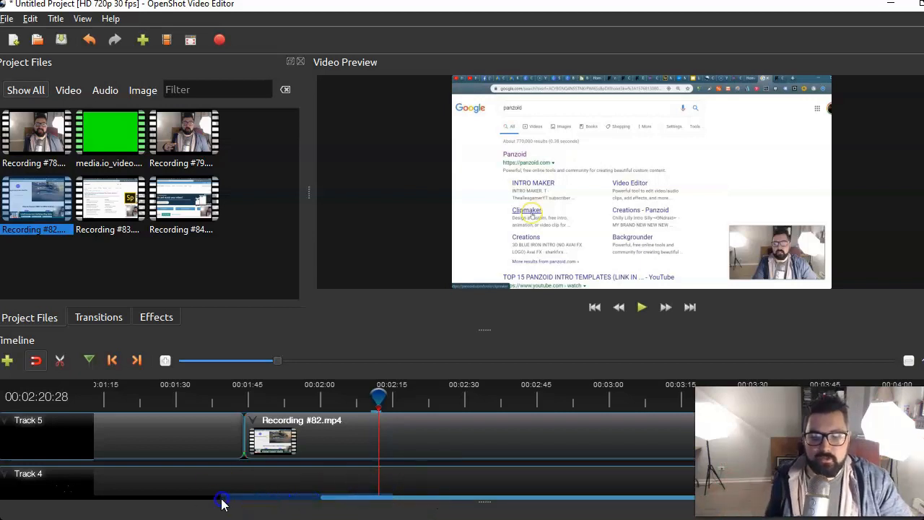
left_click(36, 134)
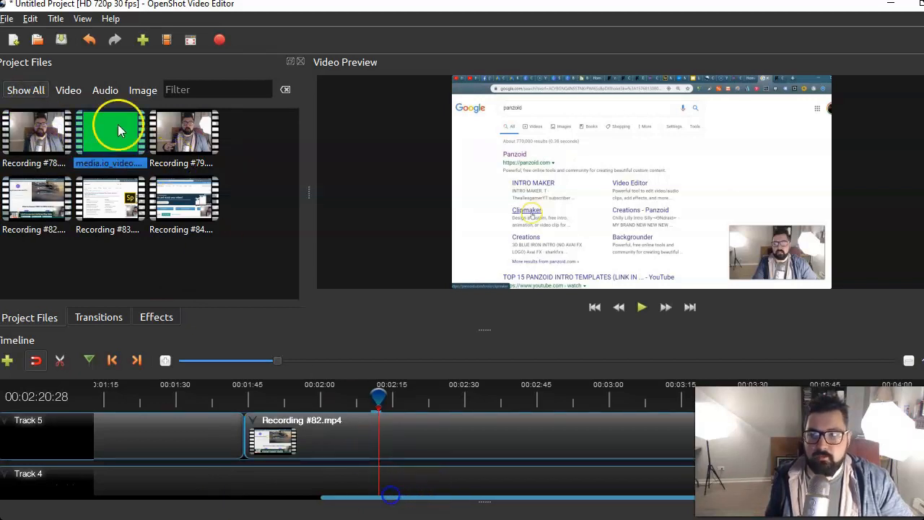
- Open OpenShot's File menu with Save Project As and Import Files
left_click(7, 18)
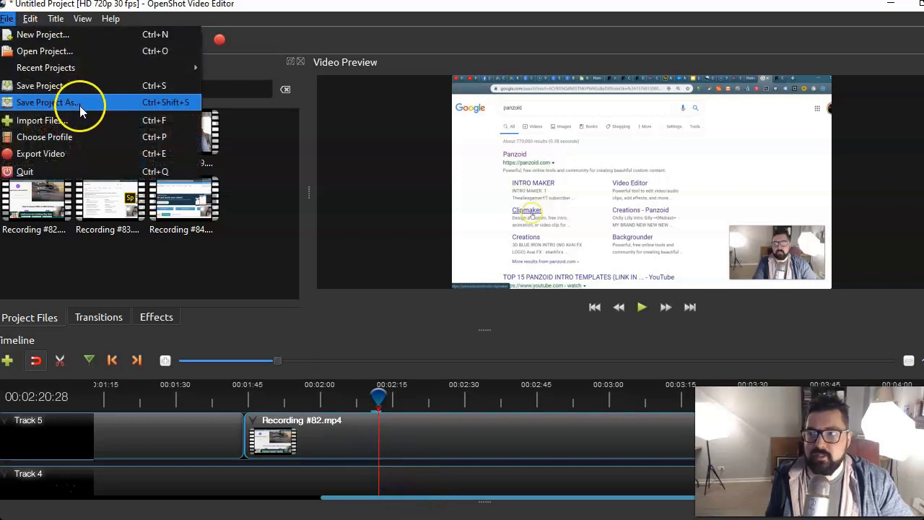
mouse_move(97, 120)
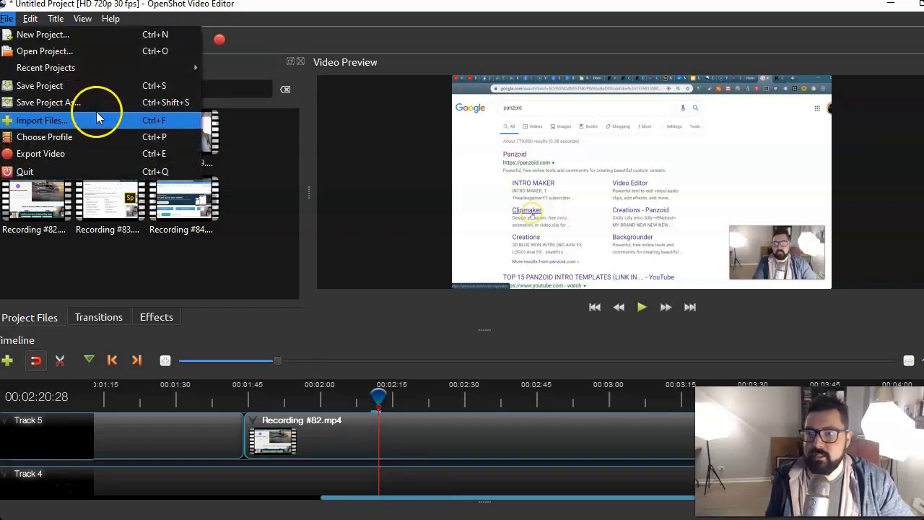
mouse_move(101, 154)
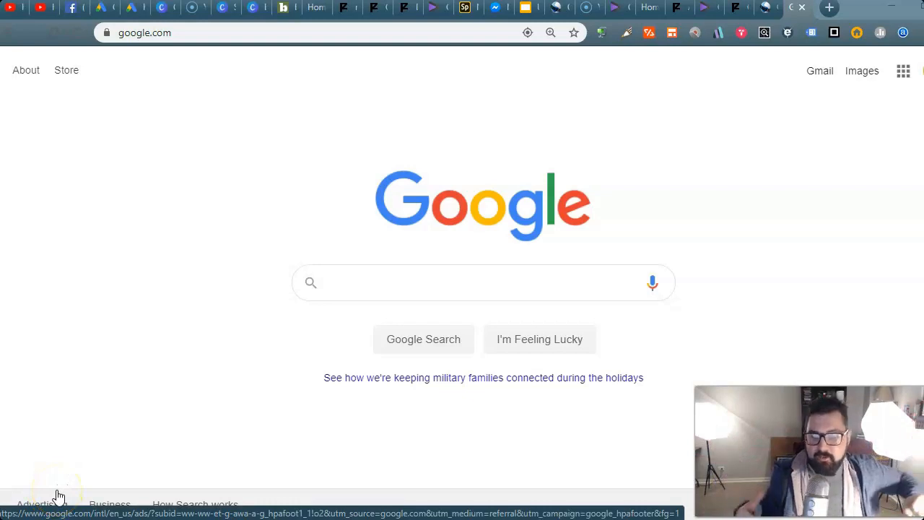
mouse_move(184, 107)
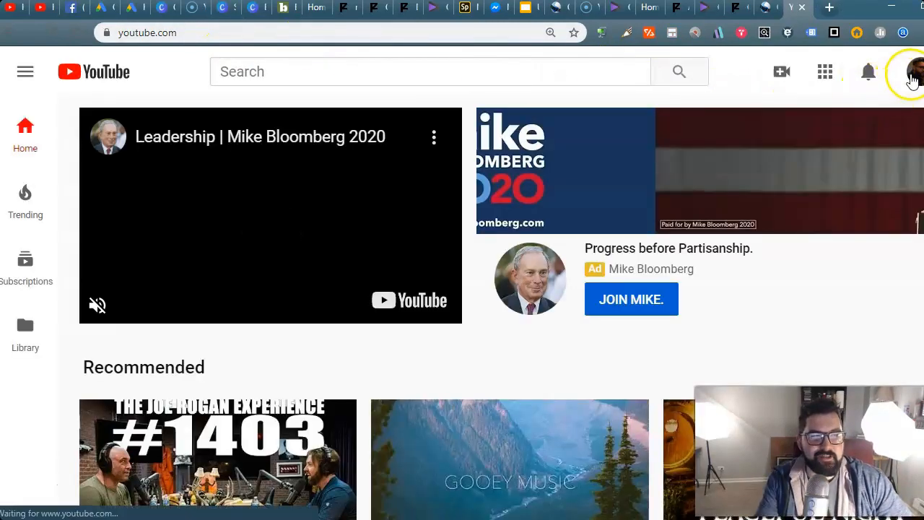
- Go to YouTube Studio through the profile avatar menu on the YouTube home page
left_click(910, 72)
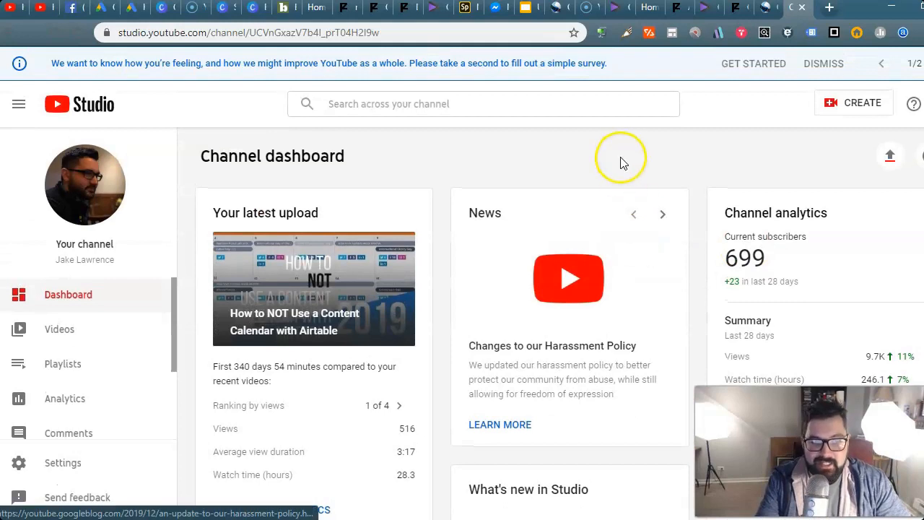
mouse_move(162, 274)
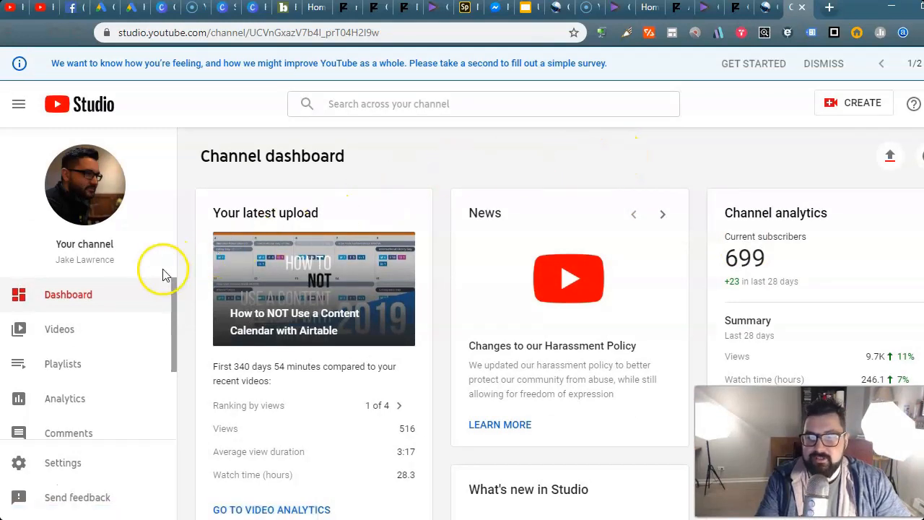
mouse_move(132, 298)
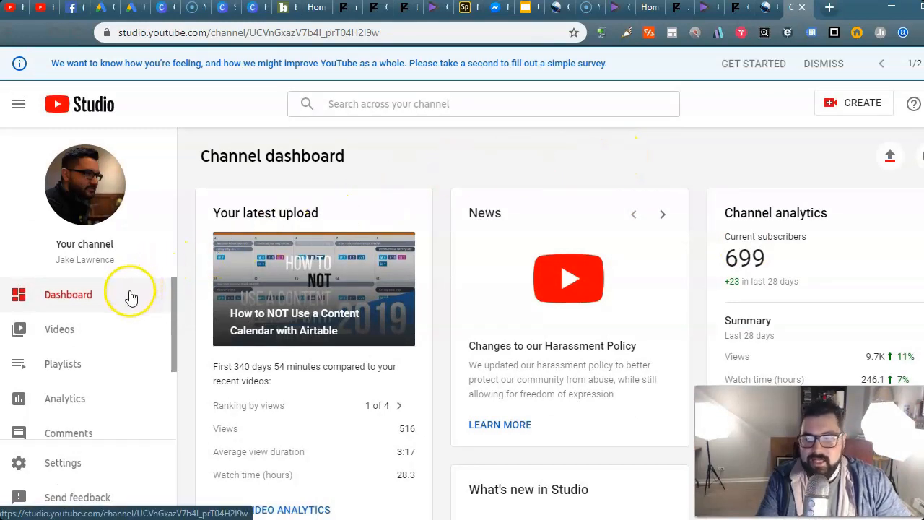
- Open channel Analytics and review the Reach, Engagement and Audience tabs
left_click(64, 398)
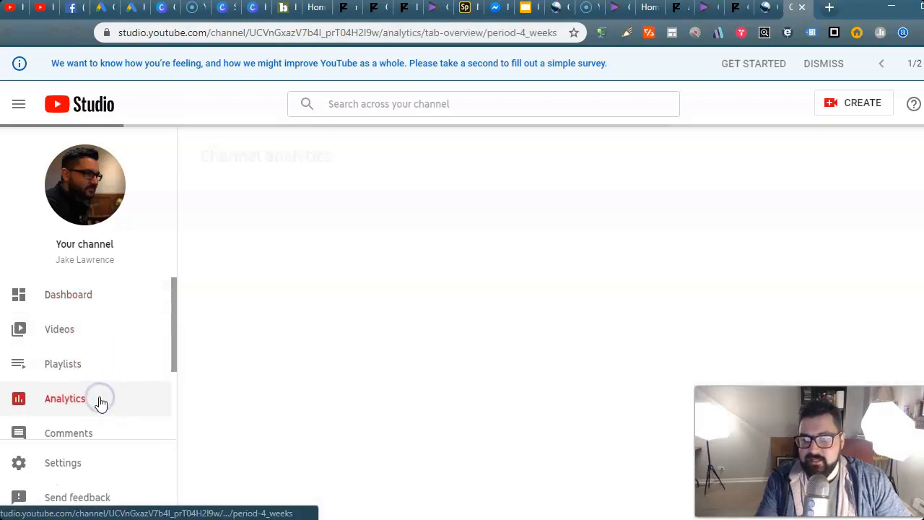
left_click(65, 398)
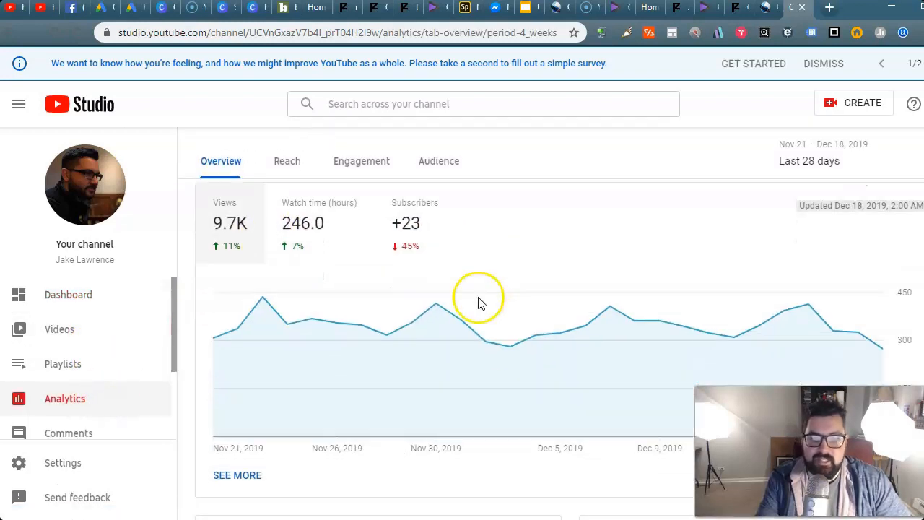
scroll("up", 3)
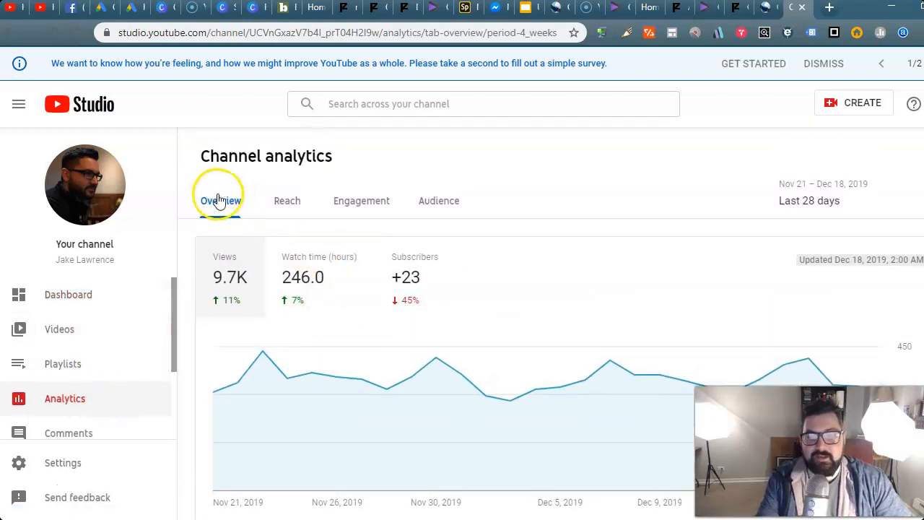
left_click(287, 201)
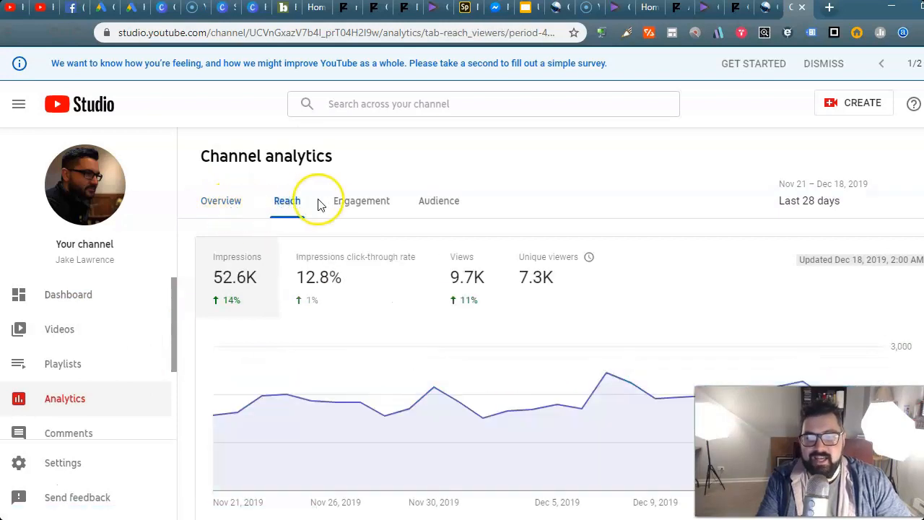
left_click(361, 201)
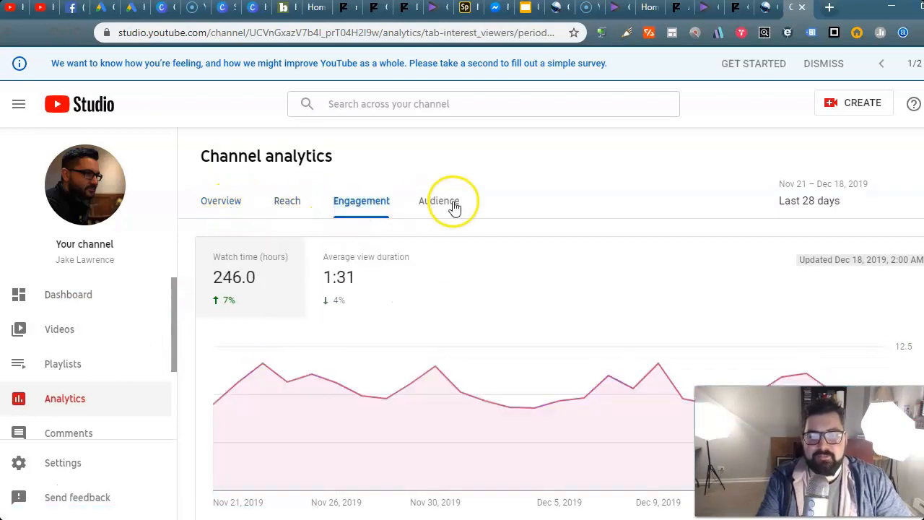
left_click(439, 201)
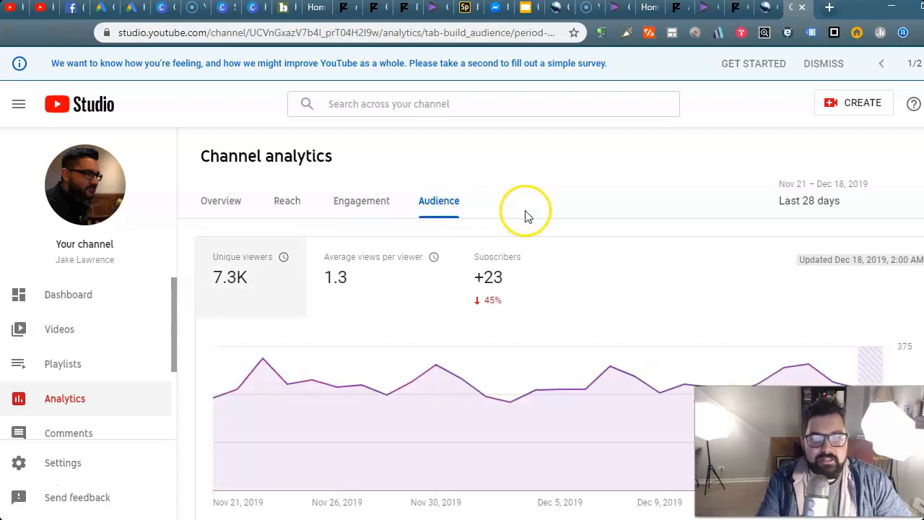
scroll("down", 3)
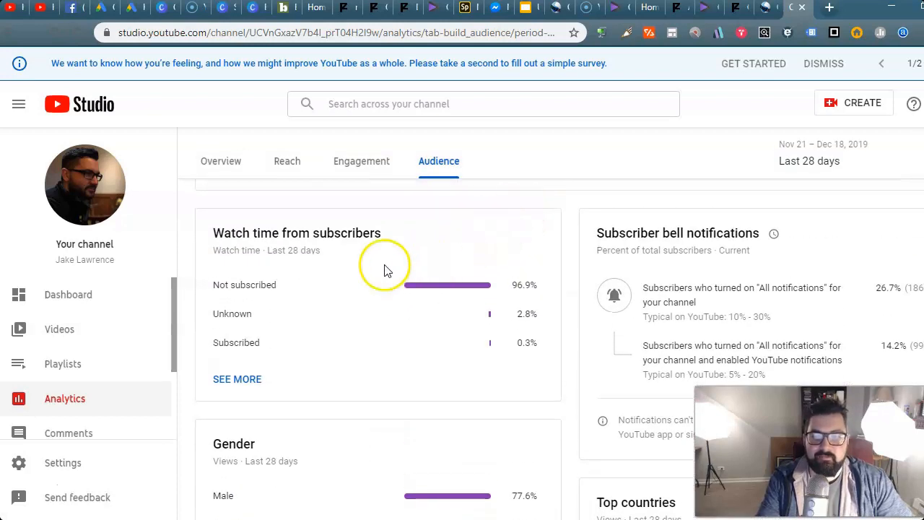
mouse_move(361, 312)
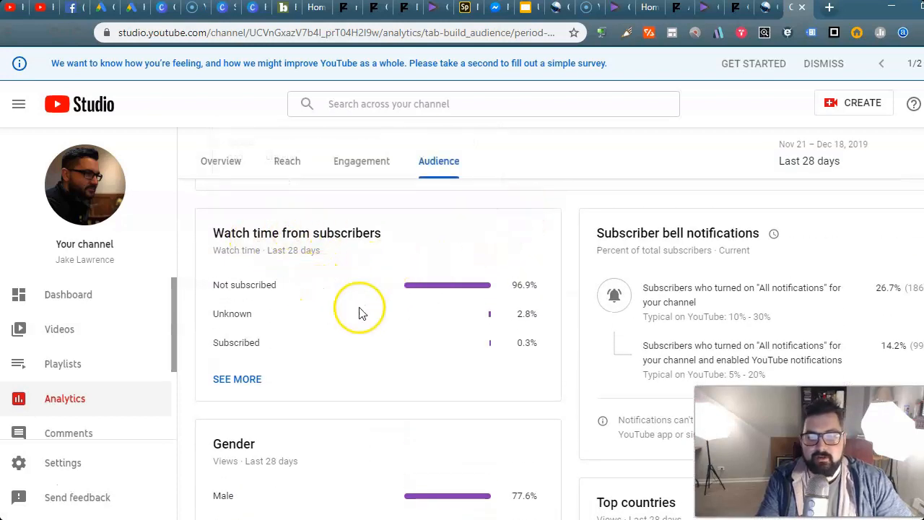
- Return to the 28-day Overview showing 9.7K views, 246 watch hours, 23 new subscribers
scroll("up", 3)
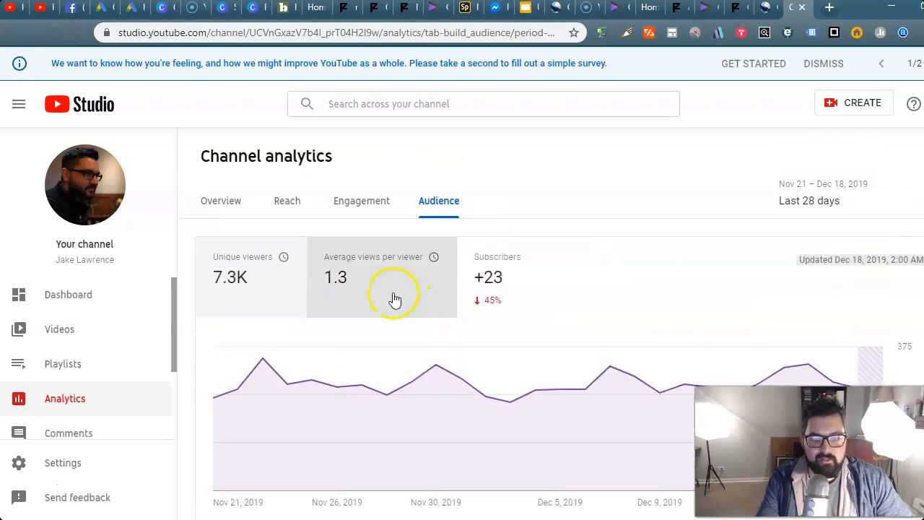
left_click(221, 201)
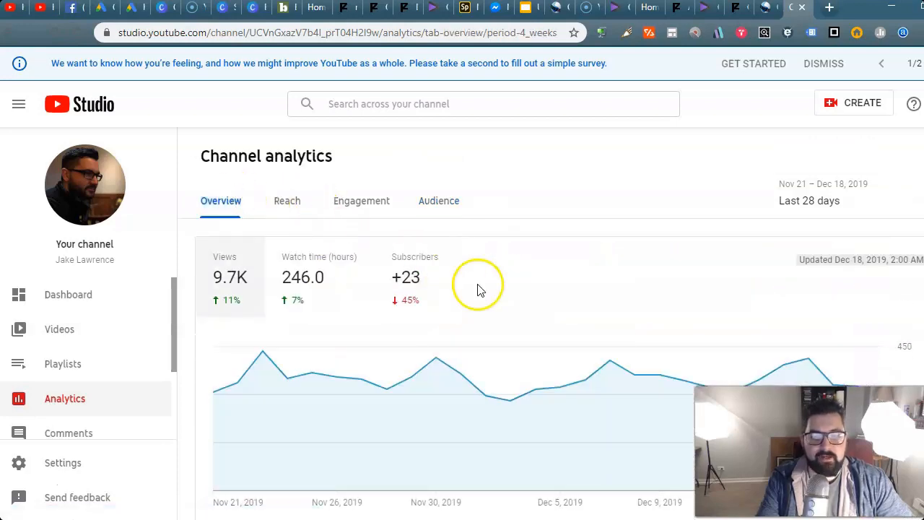
scroll("down", 3)
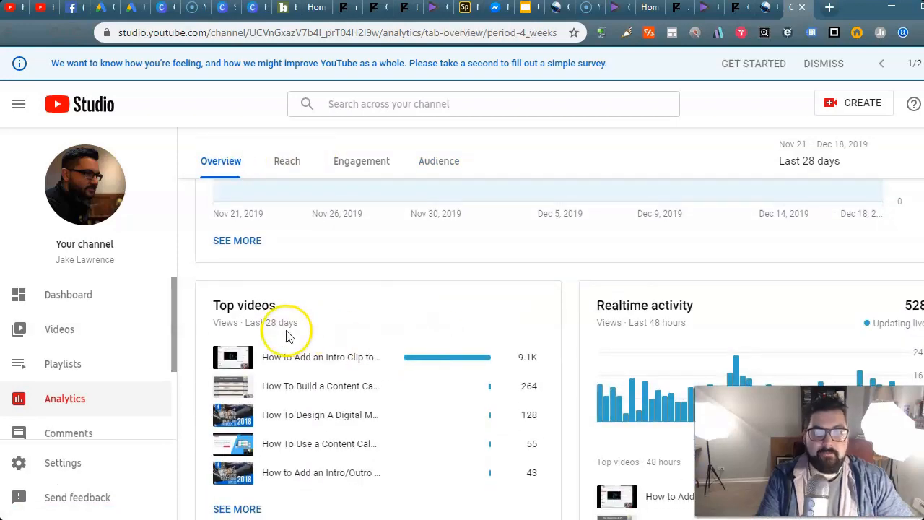
scroll("down", 3)
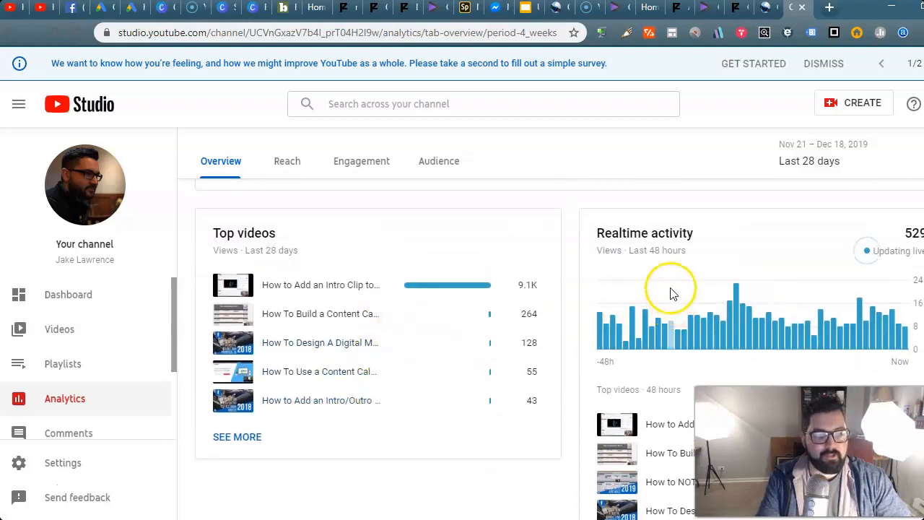
scroll("down", 3)
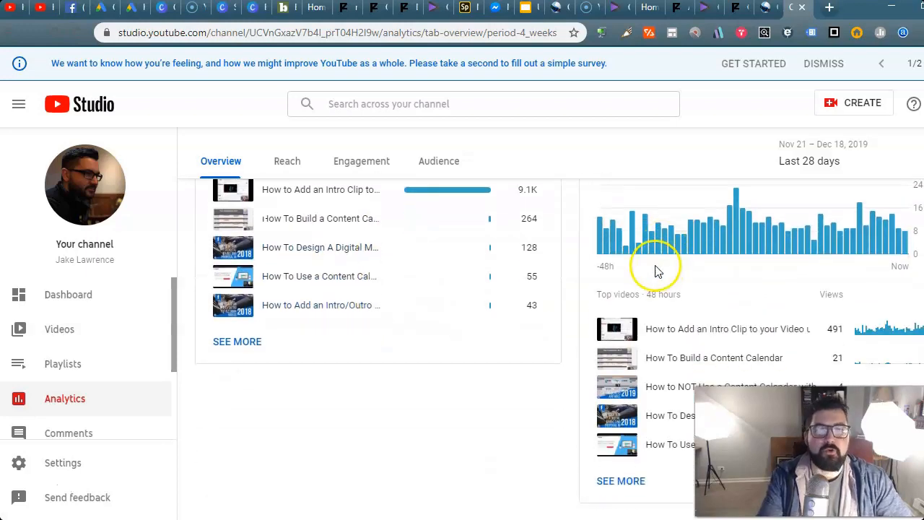
scroll("up", 3)
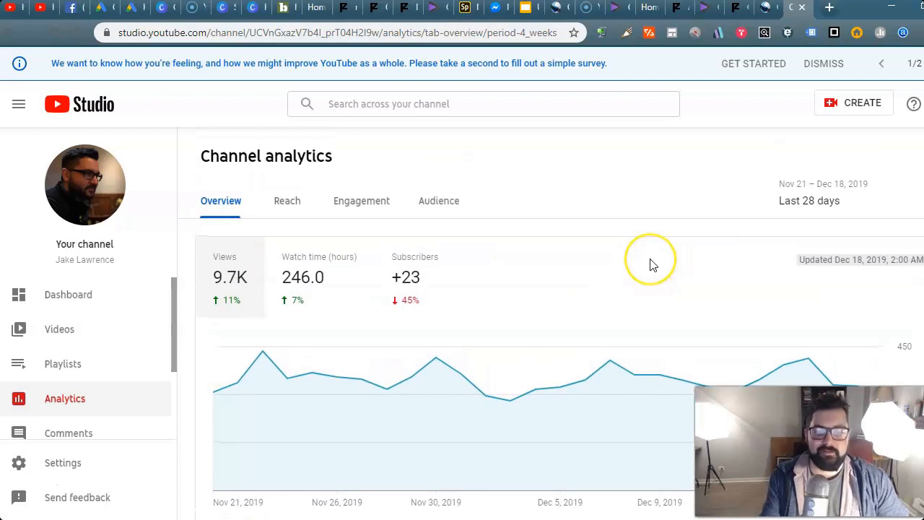
mouse_move(859, 140)
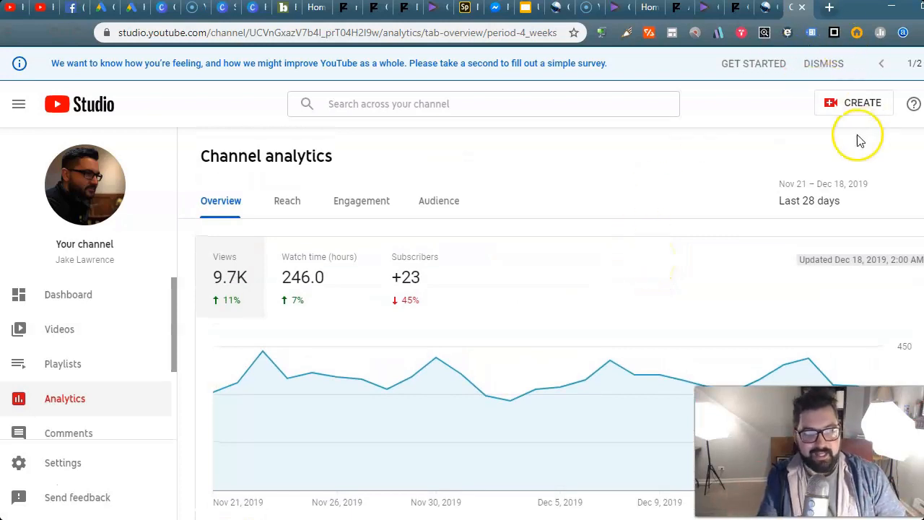
- Upload Recording #85.mp4 via Create > Upload video and scroll its details to Thumbnail
left_click(854, 103)
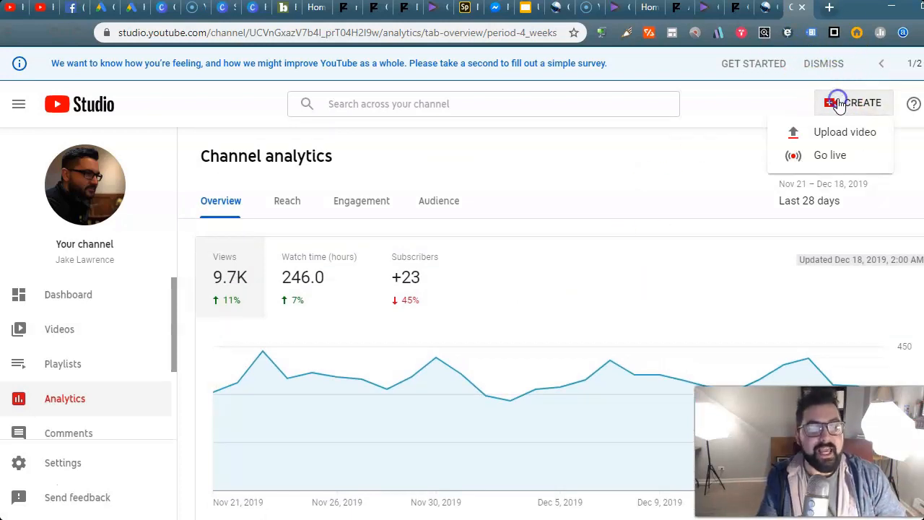
left_click(845, 132)
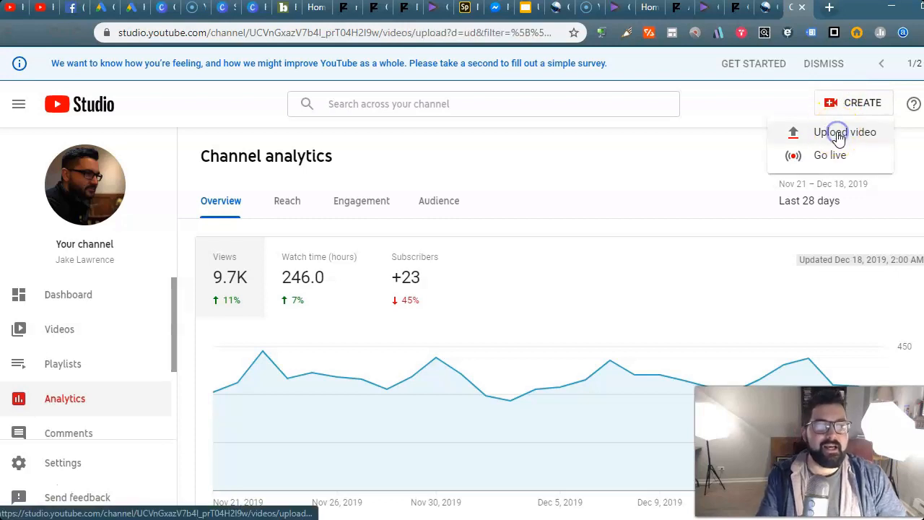
left_click(845, 132)
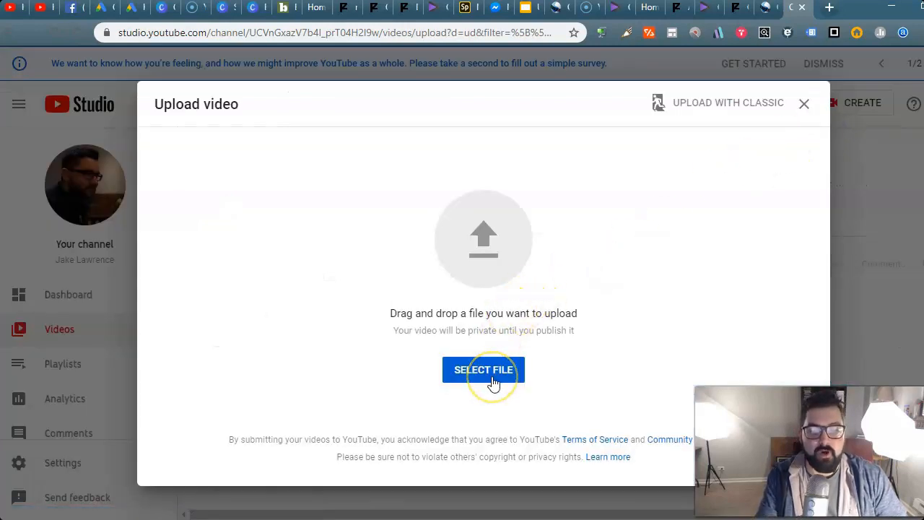
left_click(483, 369)
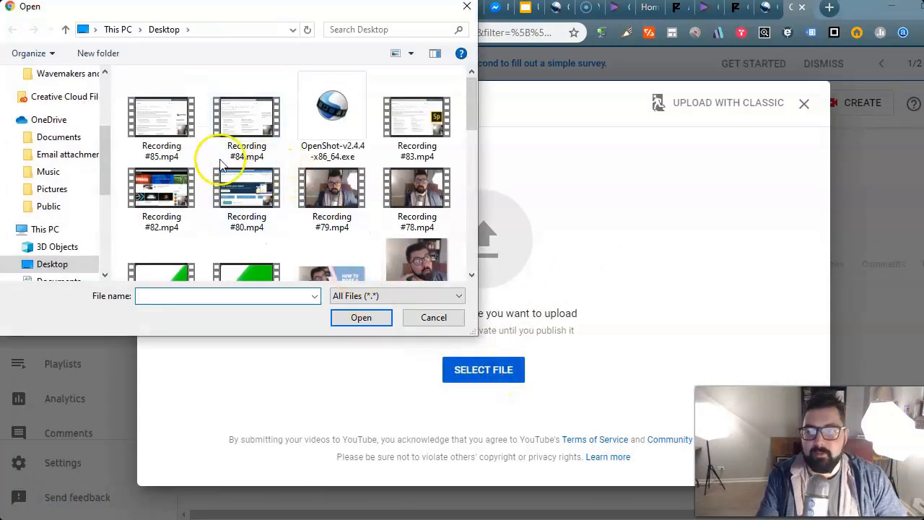
left_click(434, 318)
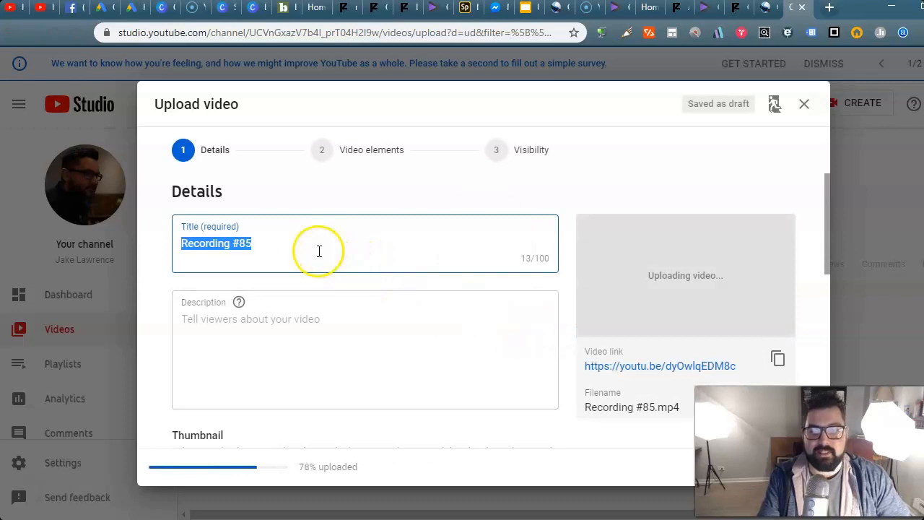
left_click(316, 339)
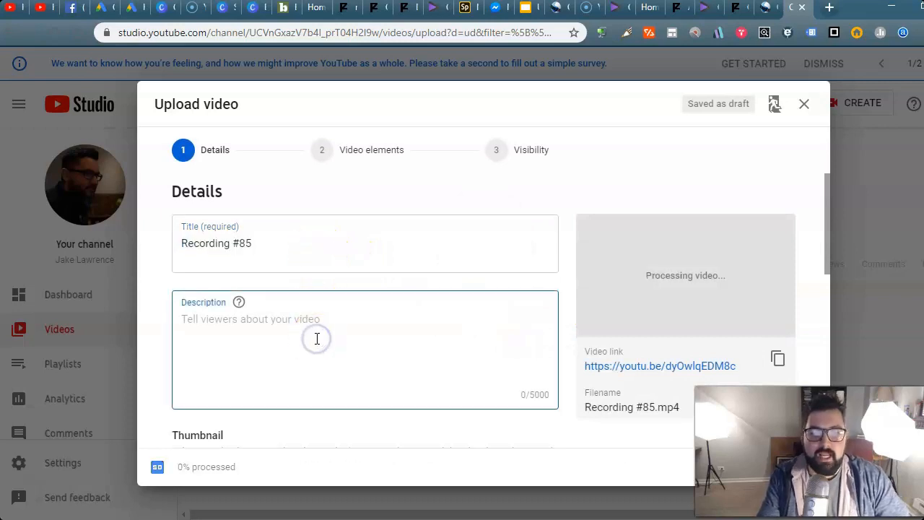
scroll("down", 3)
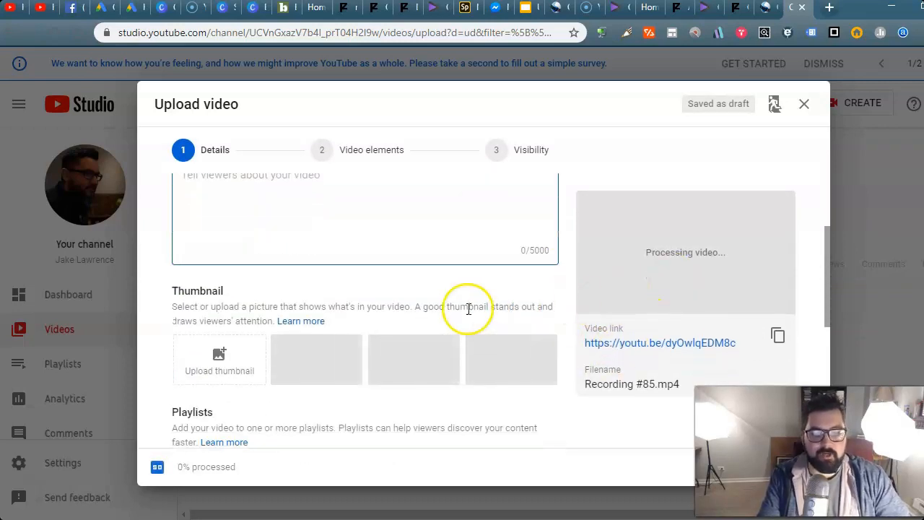
scroll("down", 3)
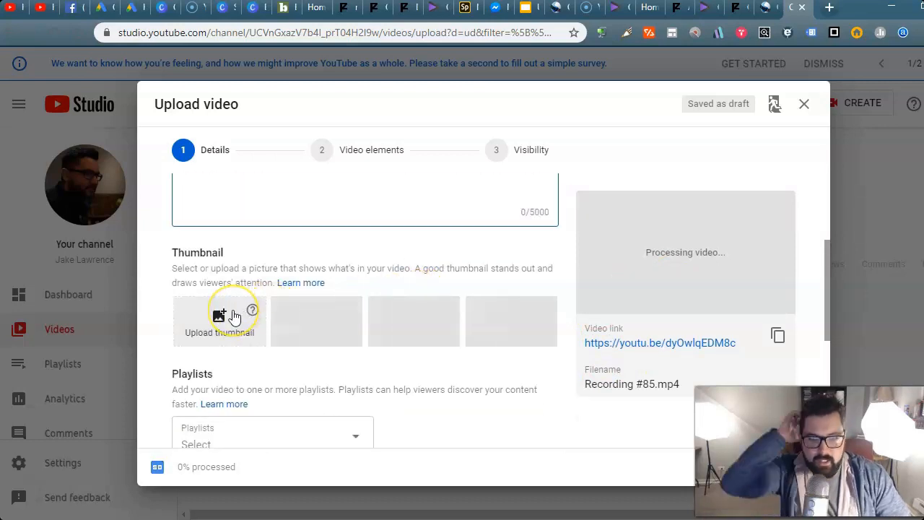
mouse_move(234, 316)
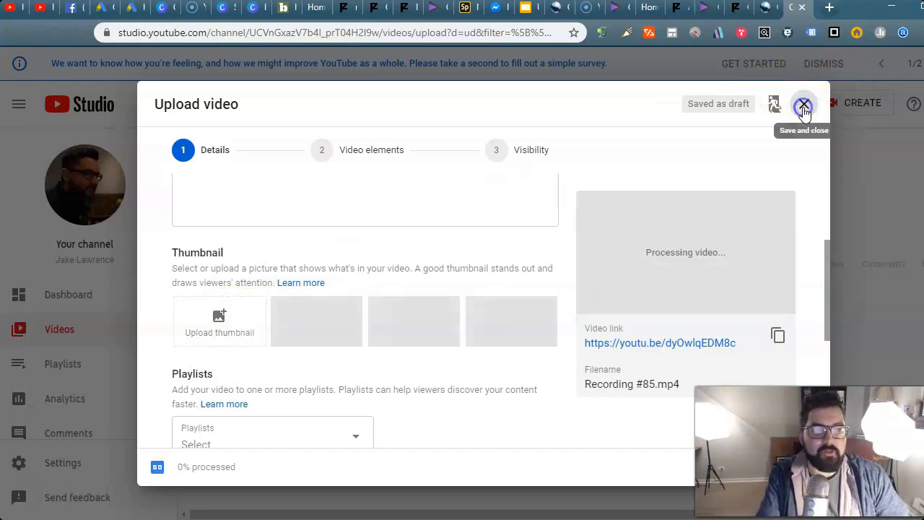
- Save and close the upload draft, then search YouTube for 'how to make an intro'
left_click(804, 103)
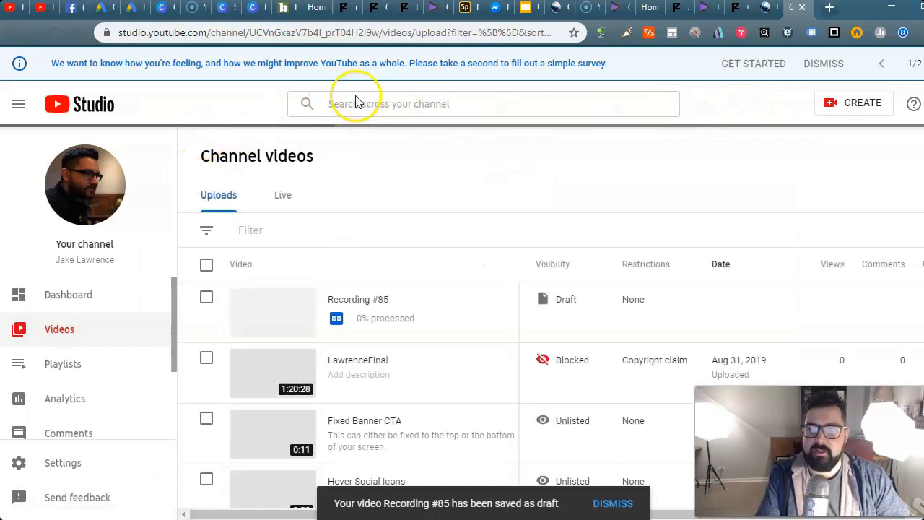
left_click(325, 32)
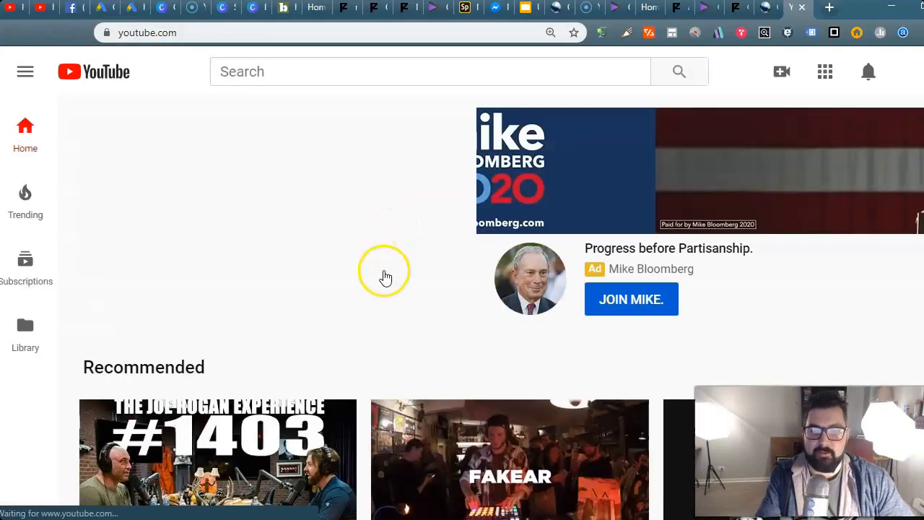
left_click(429, 71)
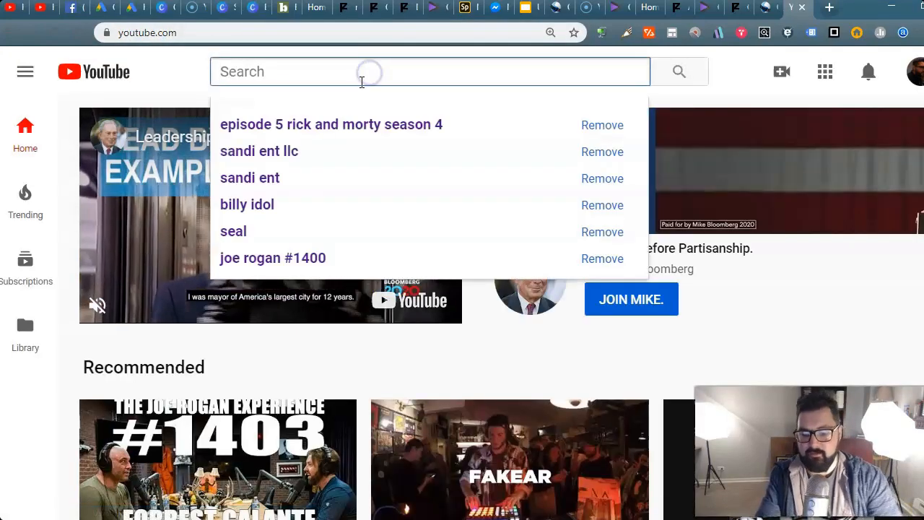
type("how to")
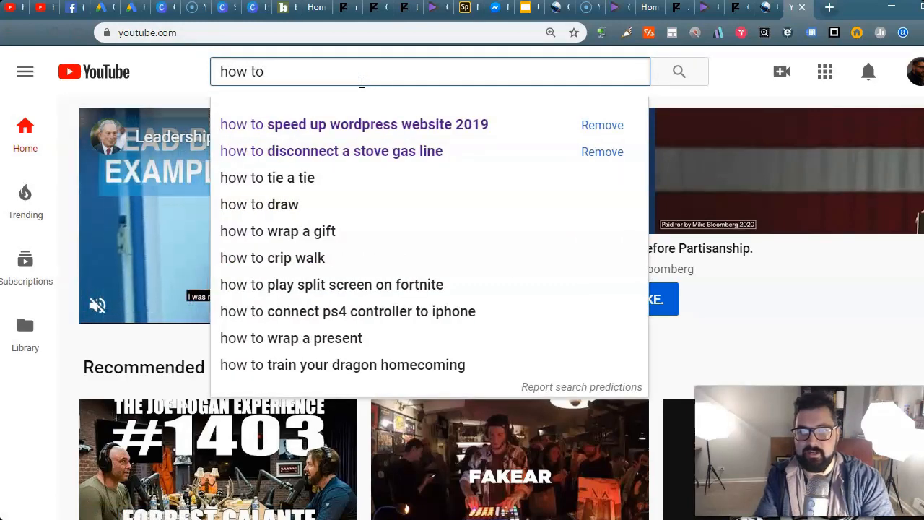
type("make an intro video on youtube")
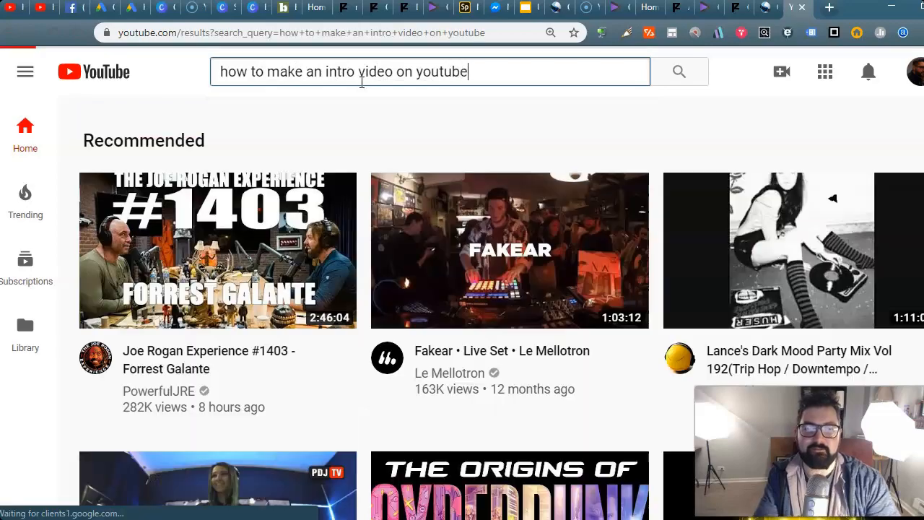
key("Return")
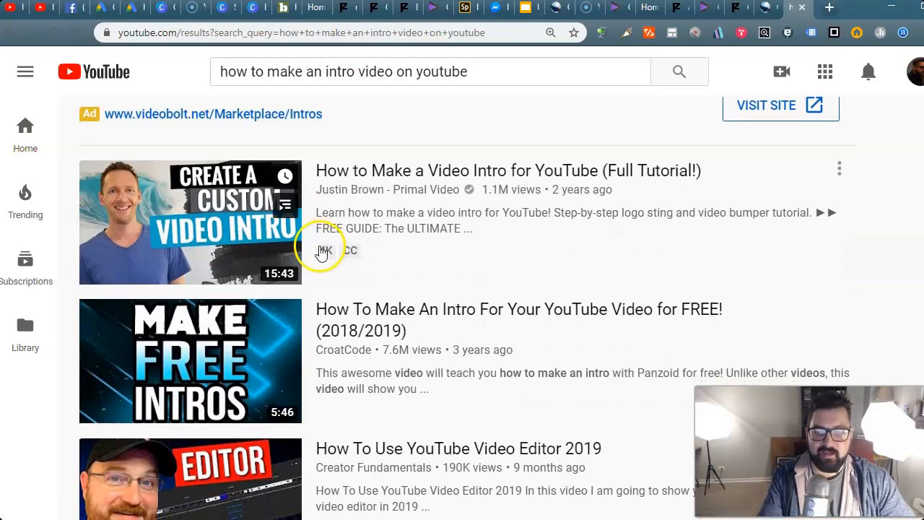
scroll("down", 3)
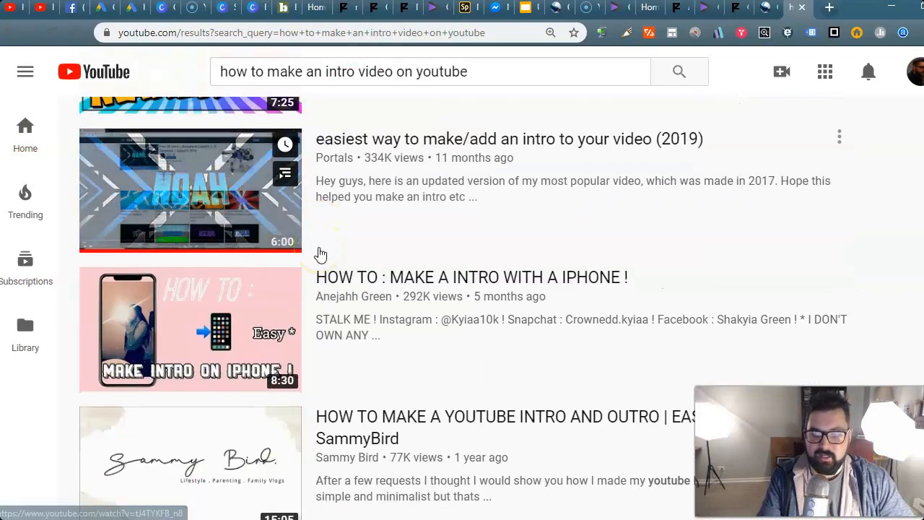
scroll("down", 3)
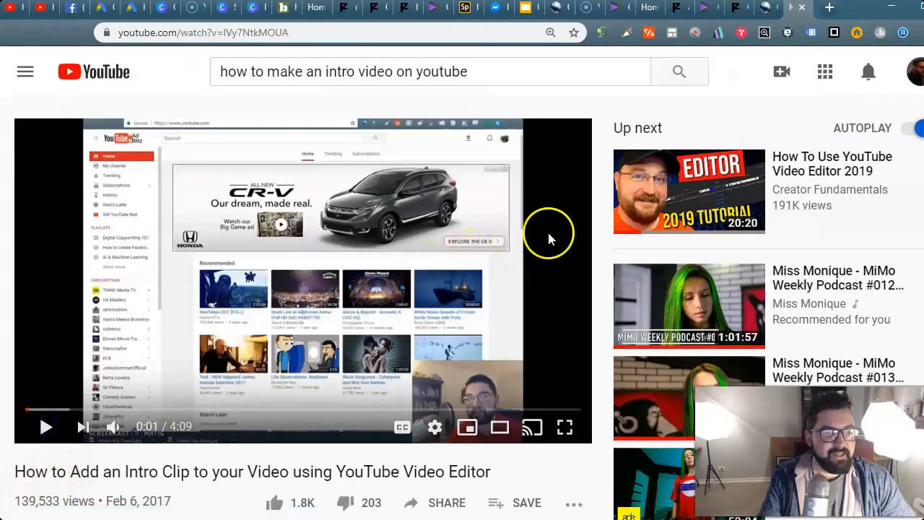
mouse_move(780, 72)
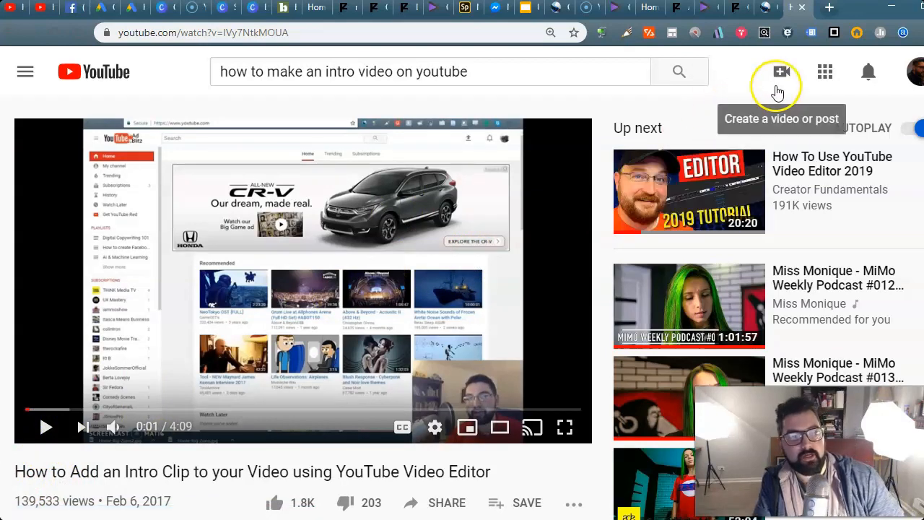
mouse_move(776, 256)
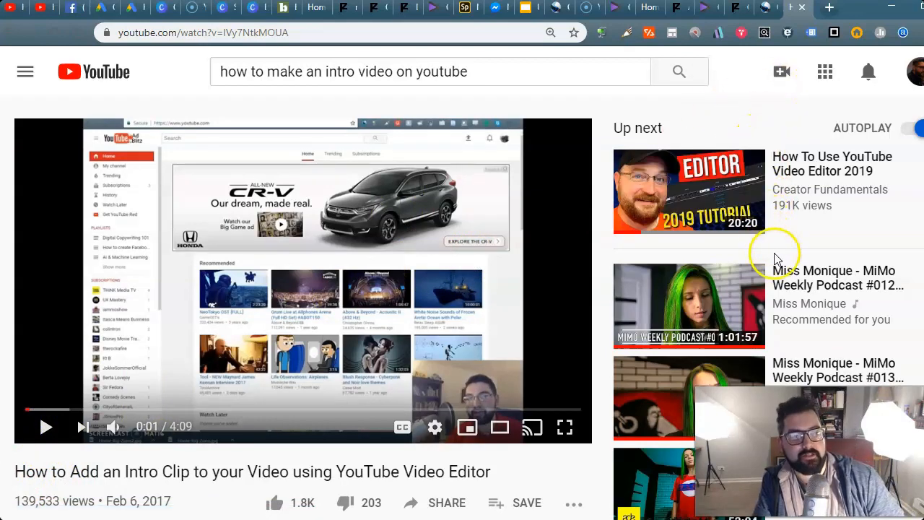
mouse_move(751, 223)
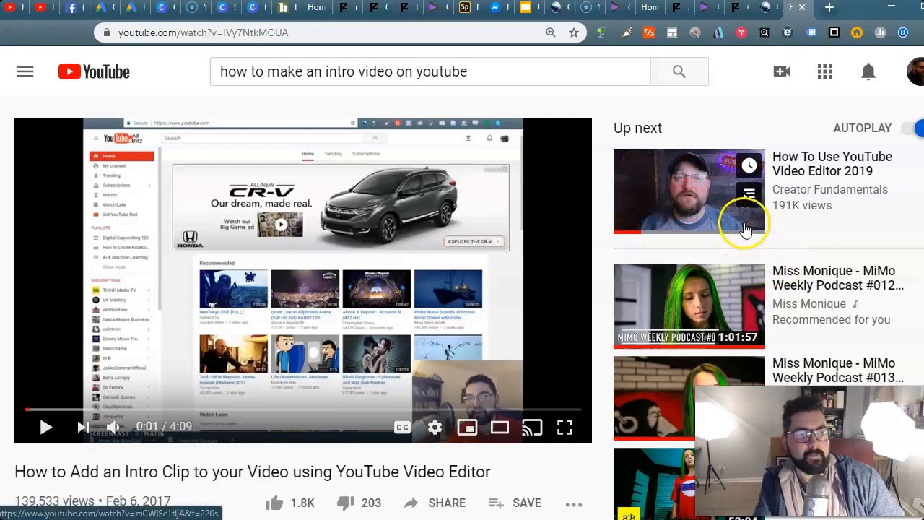
mouse_move(764, 250)
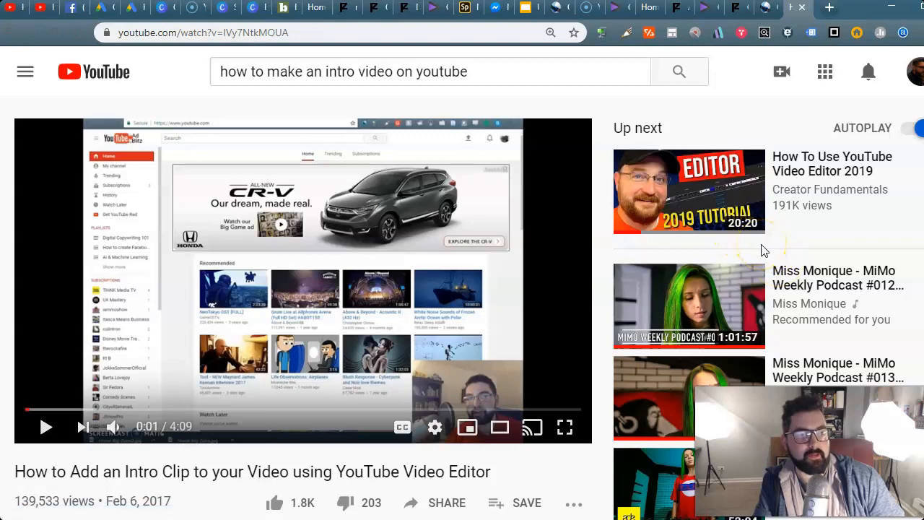
mouse_move(670, 248)
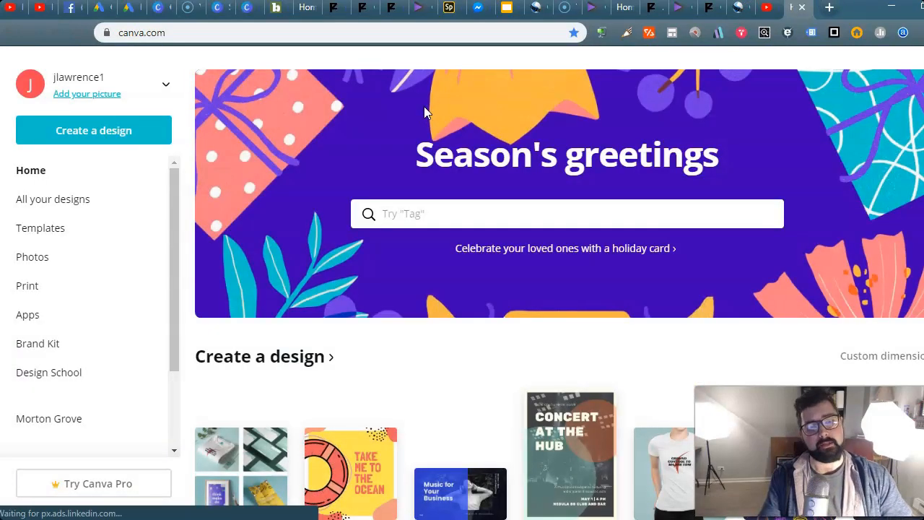
- Search Canva for 'youtube thum' and pick the YouTube Thumbnail design type
scroll("down", 3)
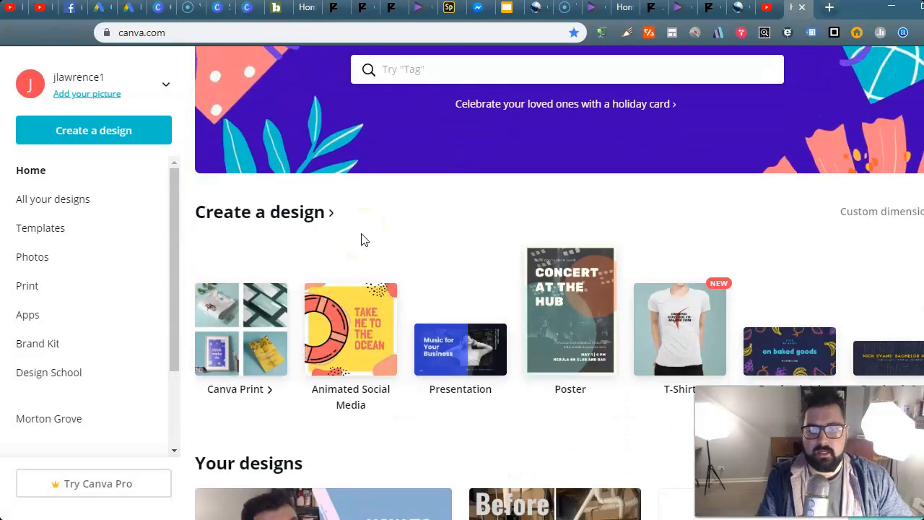
type("youtube")
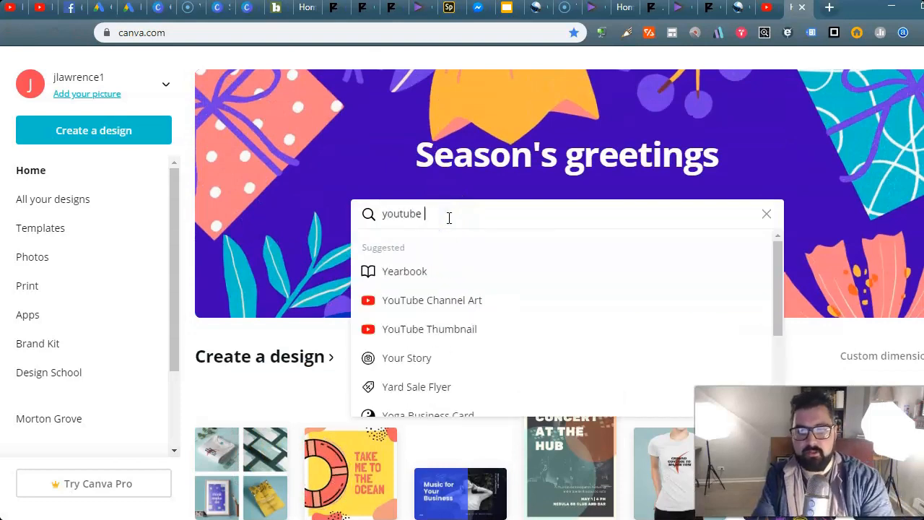
type("thum")
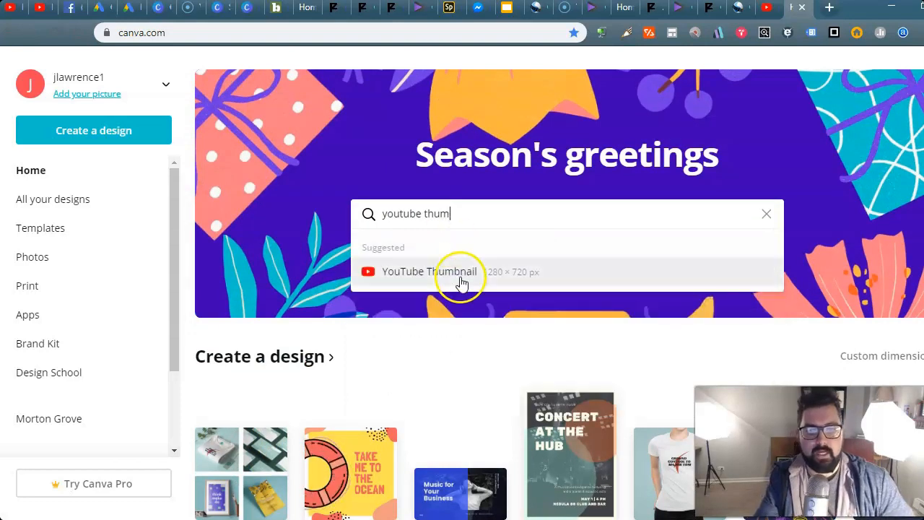
left_click(426, 271)
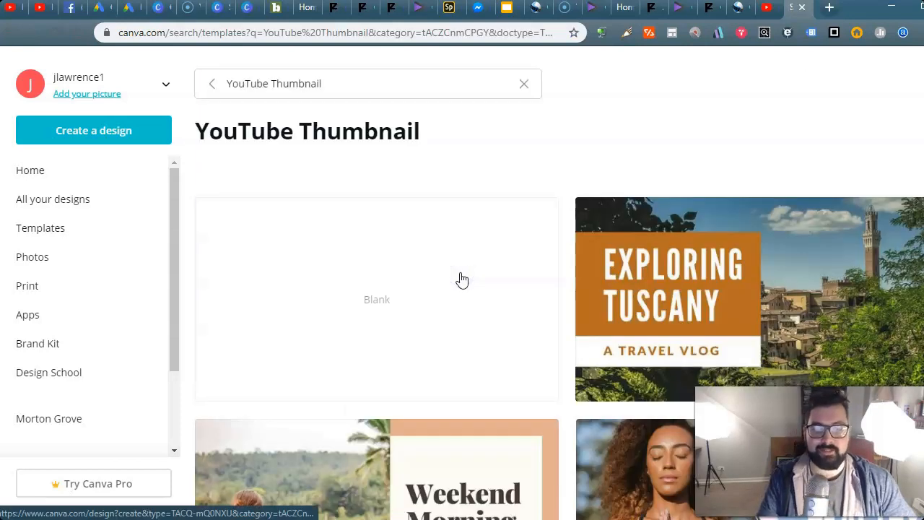
mouse_move(506, 145)
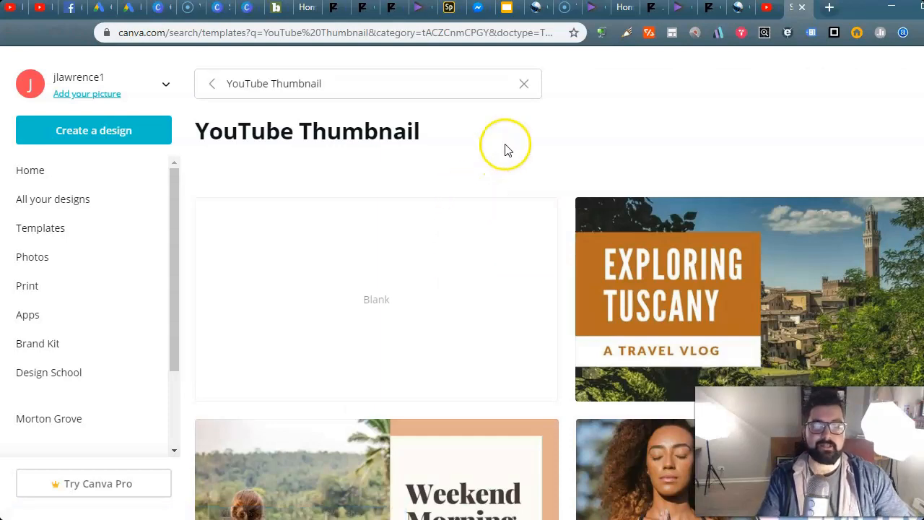
scroll("down", 3)
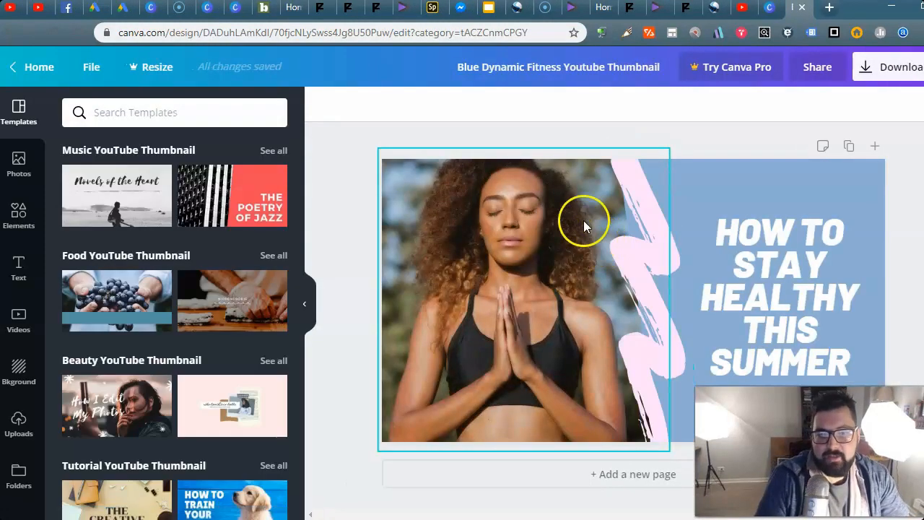
- Swap in an uploaded photo and retype the headline as 'How to make a YouTube video 2020'
left_click(18, 424)
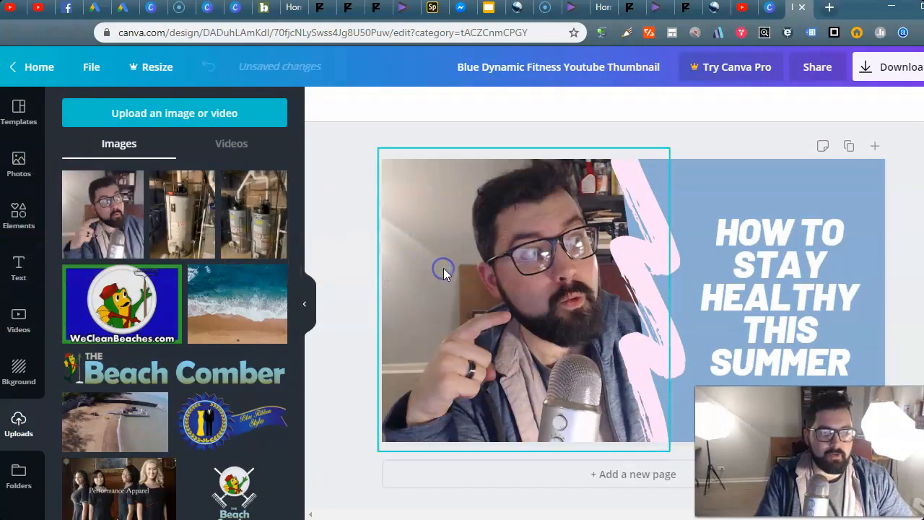
left_click(780, 296)
type("HOW TO MAKE A YOUTUBE VIDEO 2")
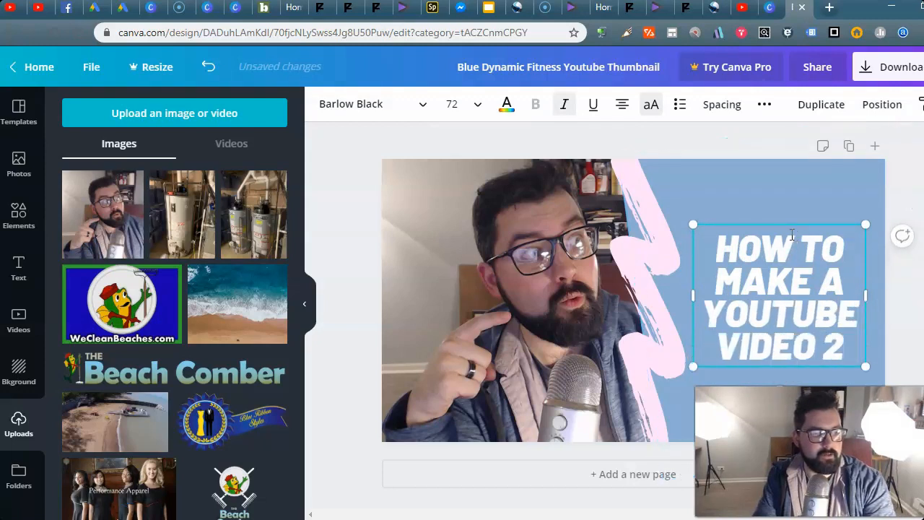
type("020")
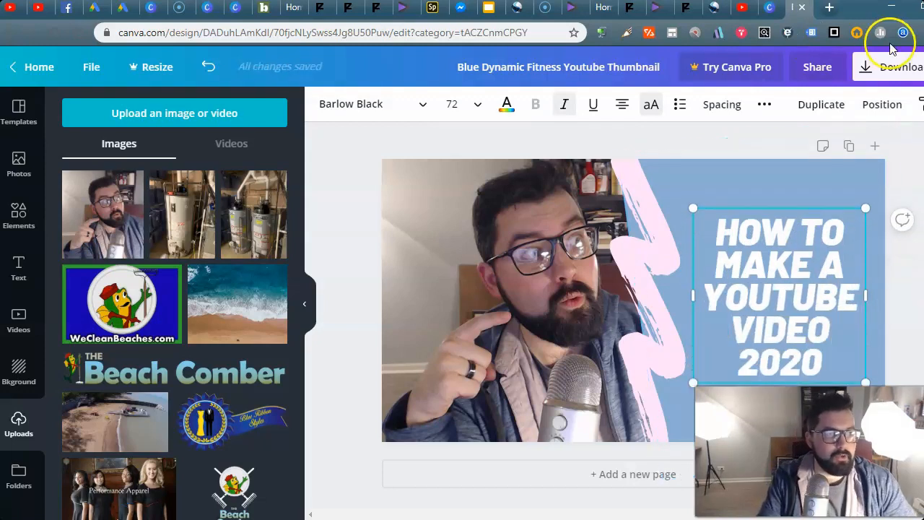
left_click(896, 67)
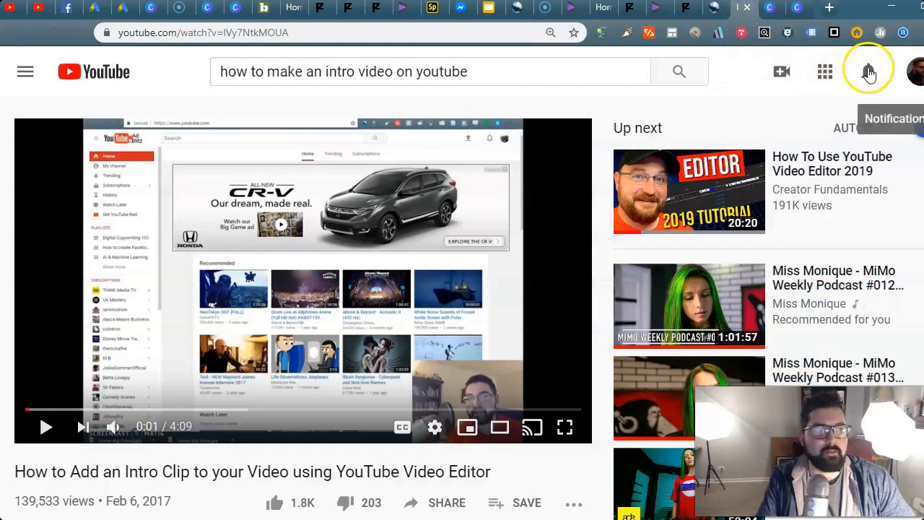
- Upload Recording #85.mp4 again through the camera icon's Upload video option
left_click(781, 72)
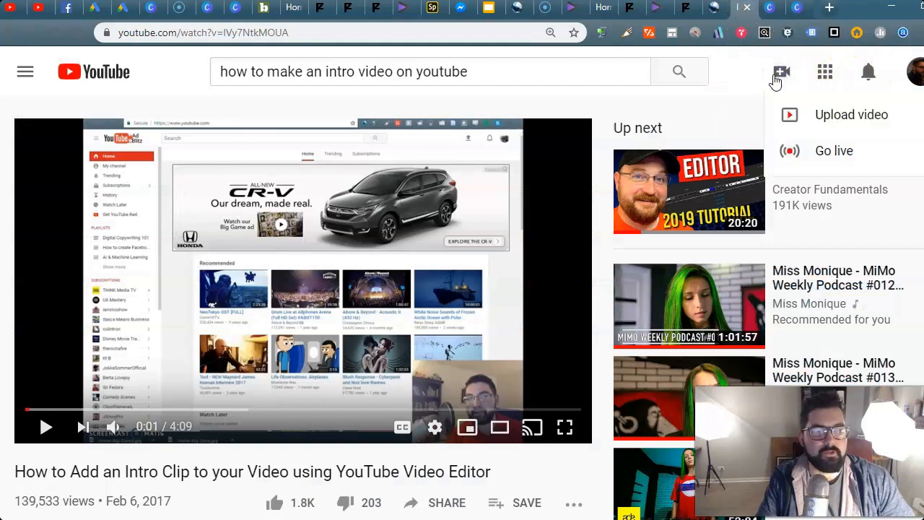
left_click(851, 114)
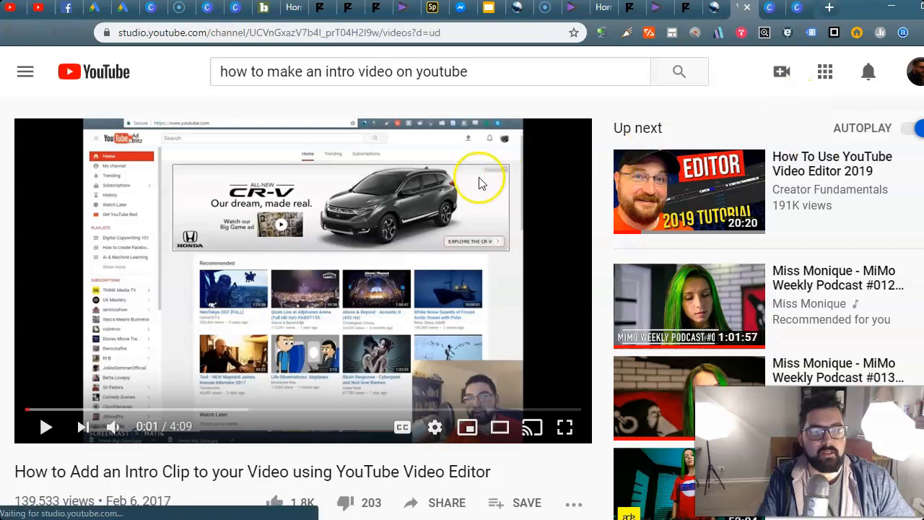
left_click(483, 369)
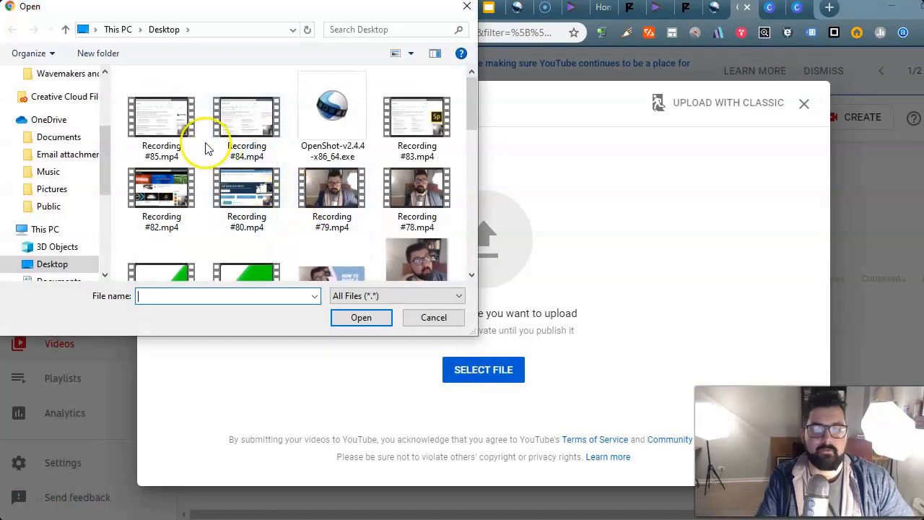
left_click(433, 318)
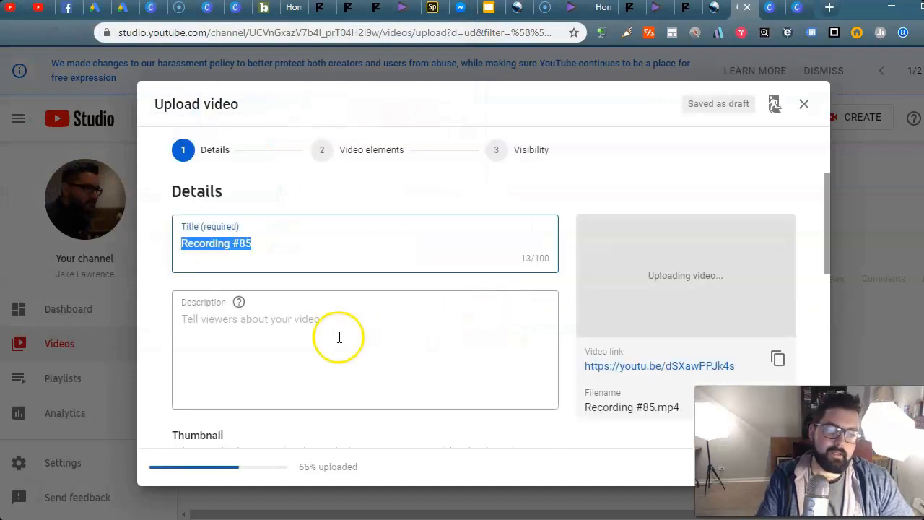
- Attach YouTube-Thumbnail-Personal-Channel.png as the video's custom thumbnail
scroll("down", 3)
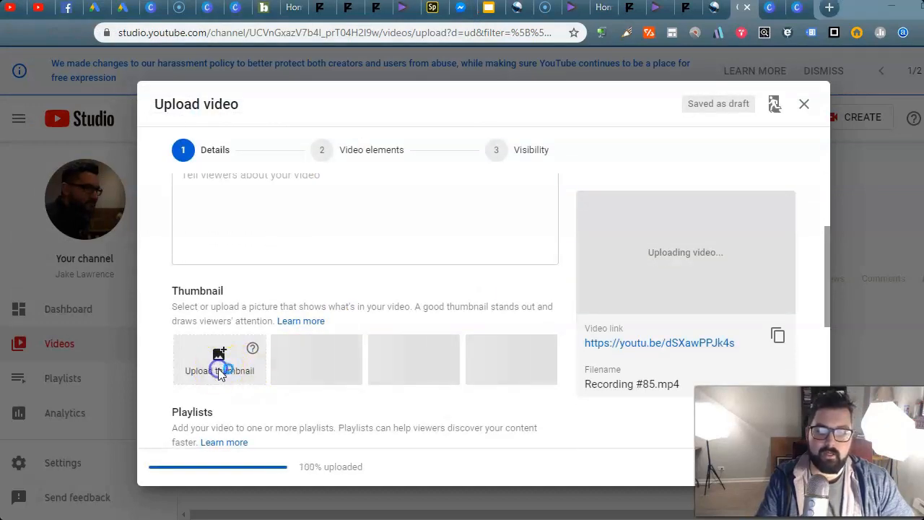
left_click(219, 359)
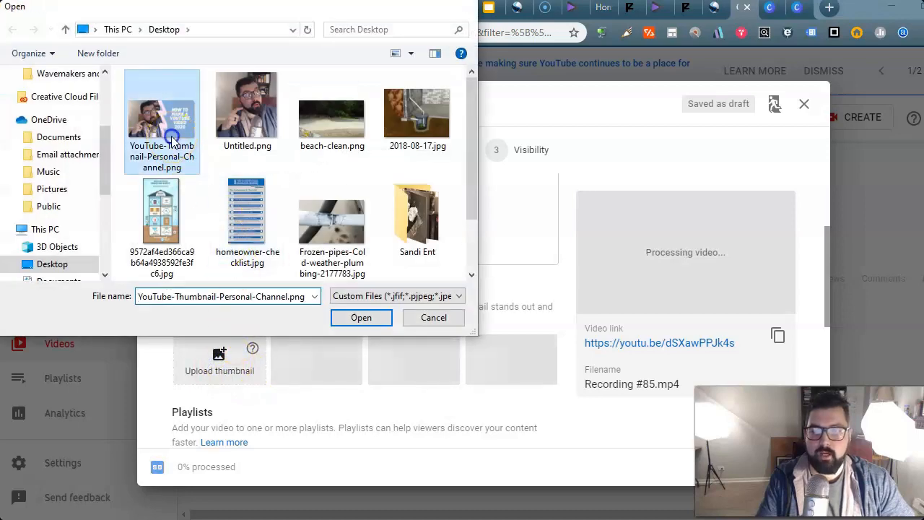
left_click(361, 318)
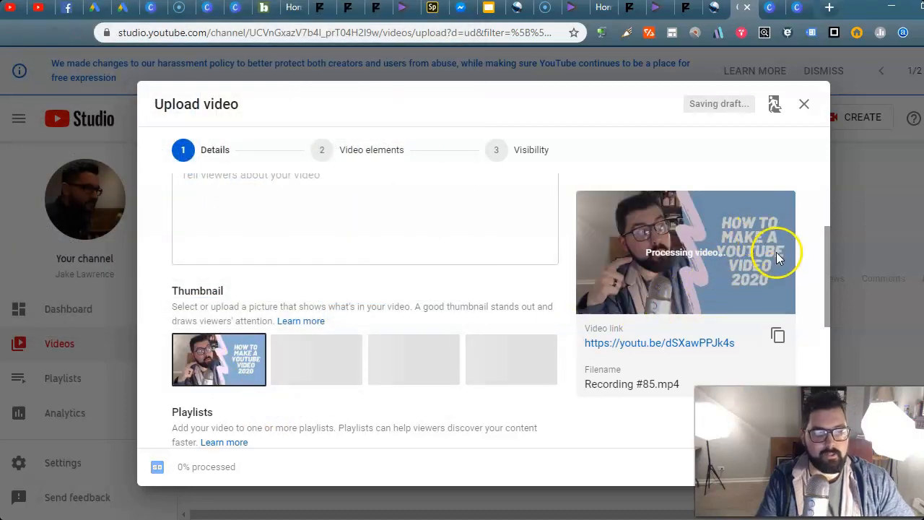
mouse_move(40, 490)
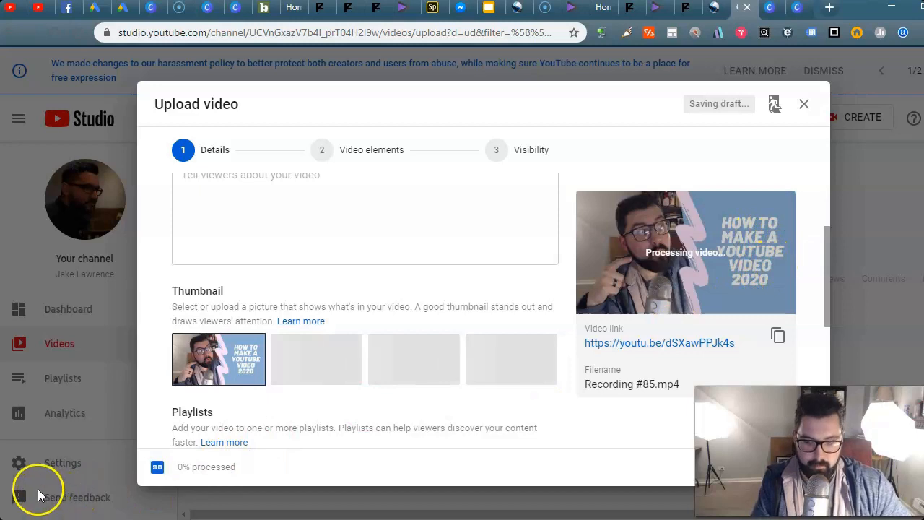